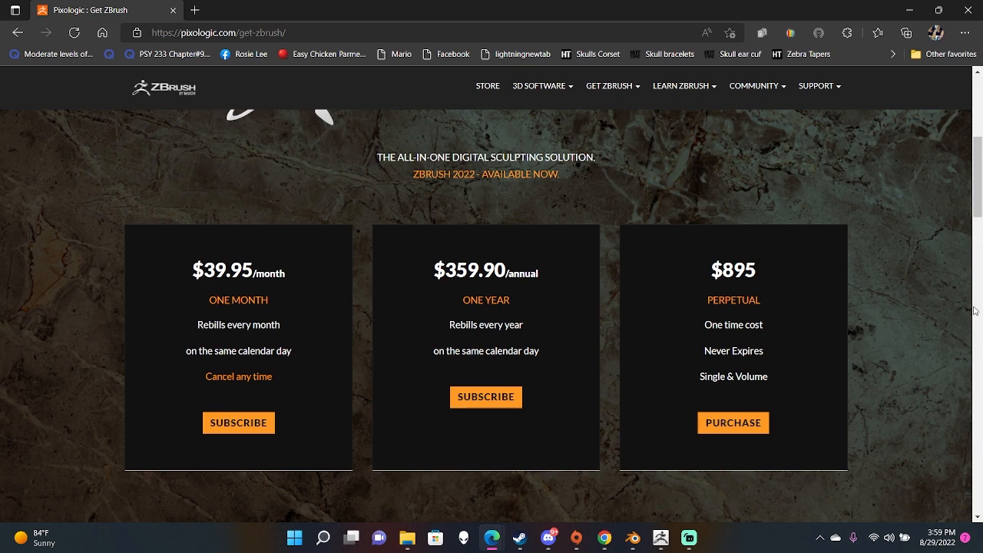
mouse_move(195, 9)
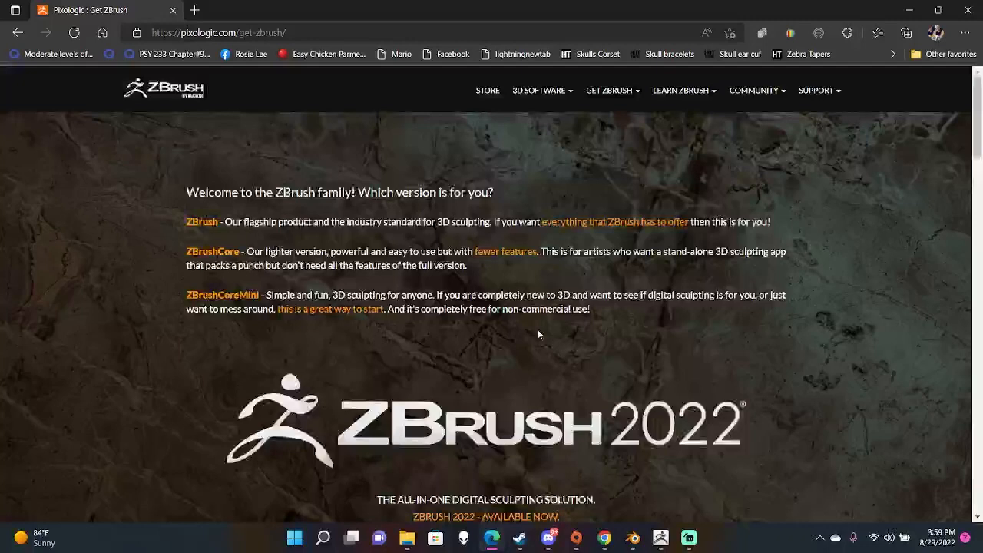
- Browse the ZBrush subscription page and note the one-month subscription price
scroll("down", 3)
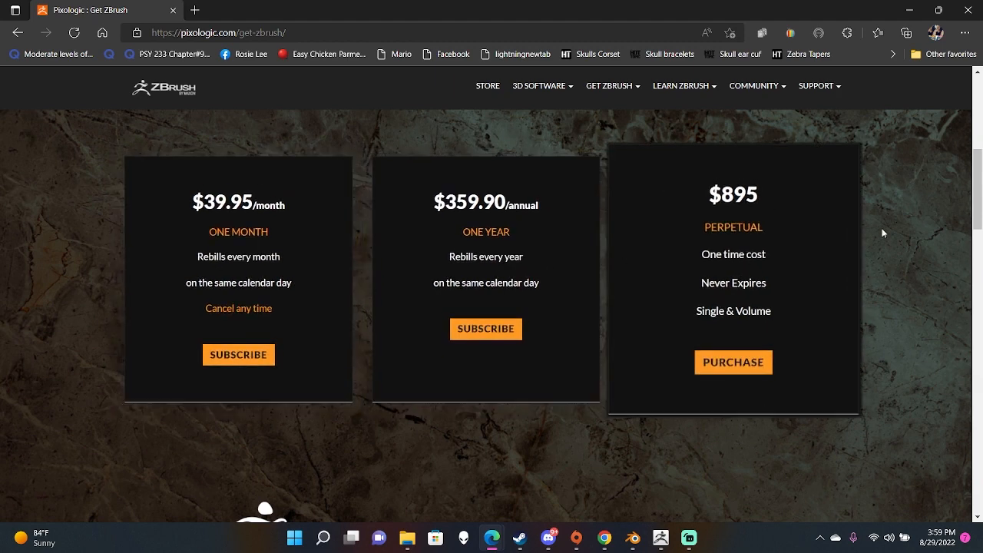
double_click(719, 193)
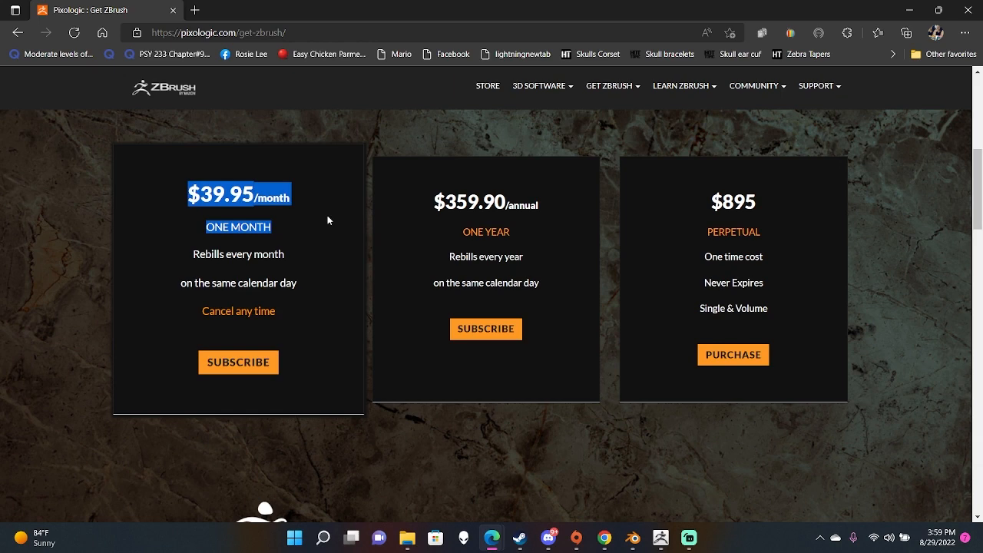
scroll("down", 3)
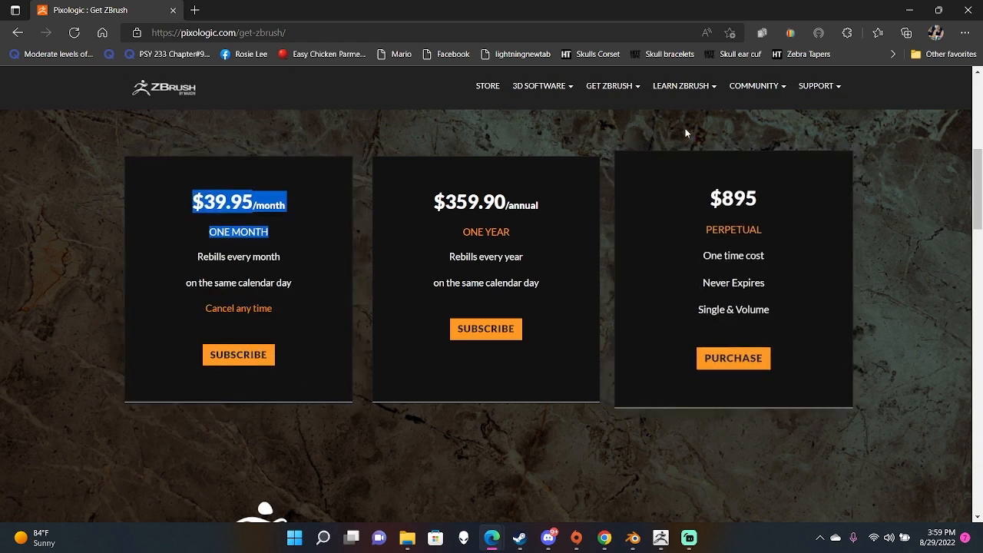
scroll("up", 3)
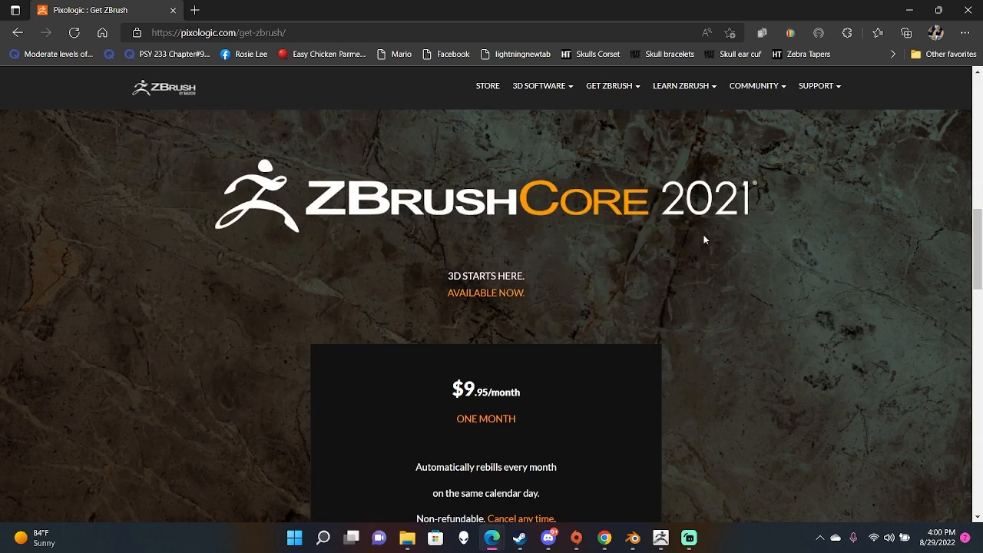
mouse_move(548, 261)
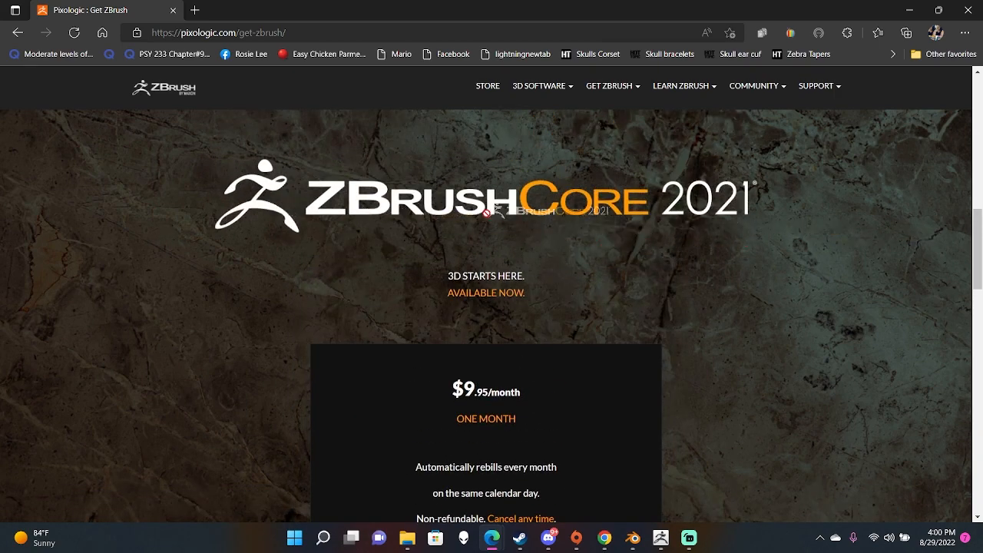
scroll("down", 3)
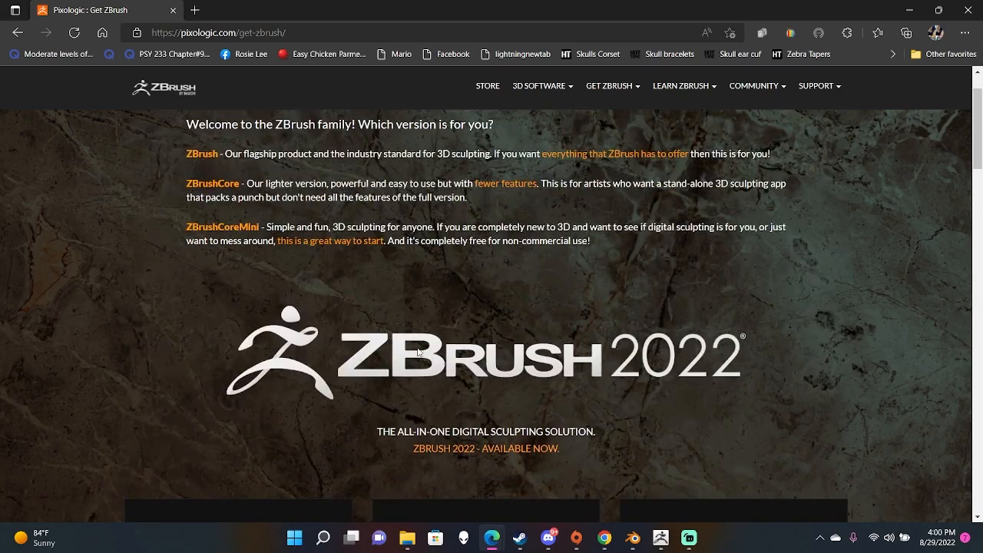
scroll("down", 3)
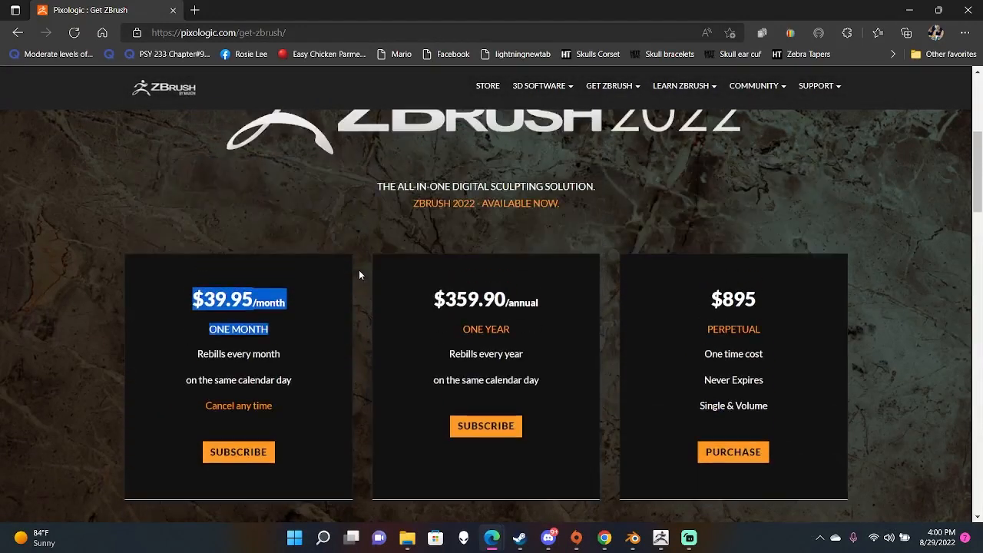
scroll("up", 3)
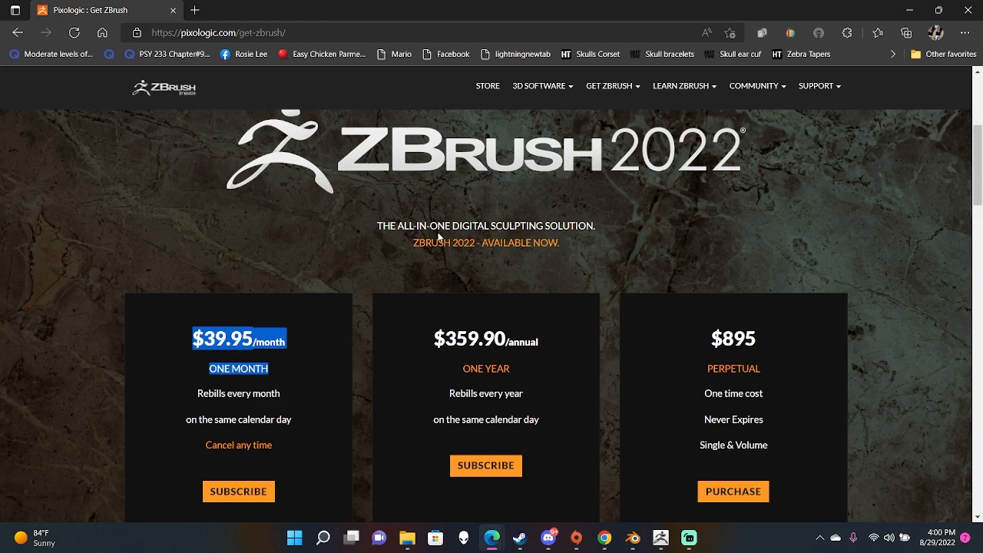
mouse_move(920, 427)
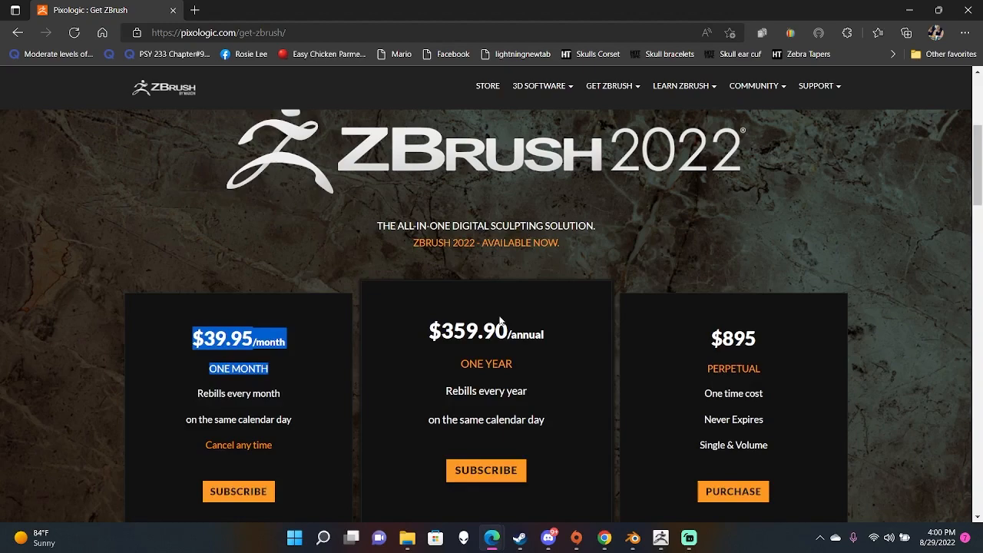
scroll("up", 3)
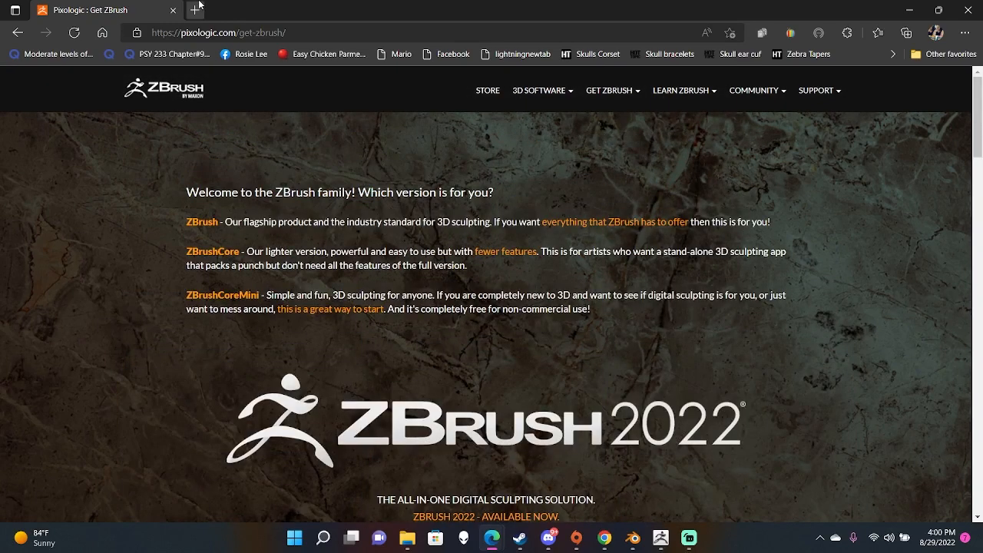
mouse_move(301, 184)
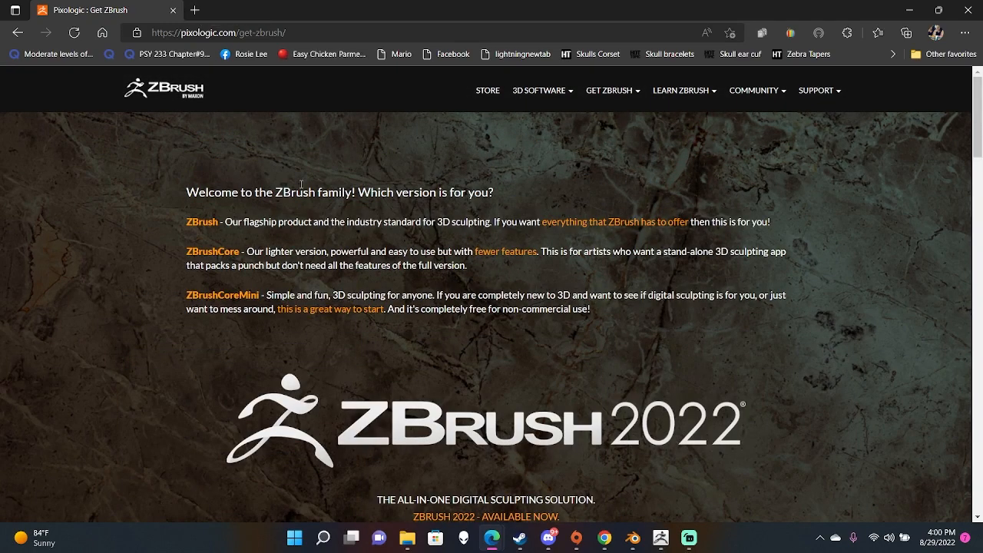
mouse_move(81, 224)
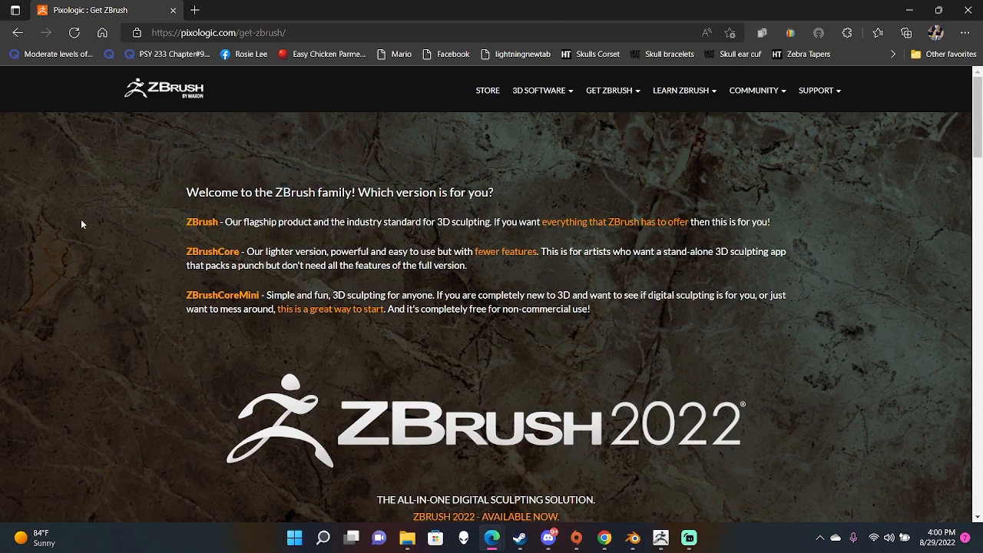
scroll("down", 3)
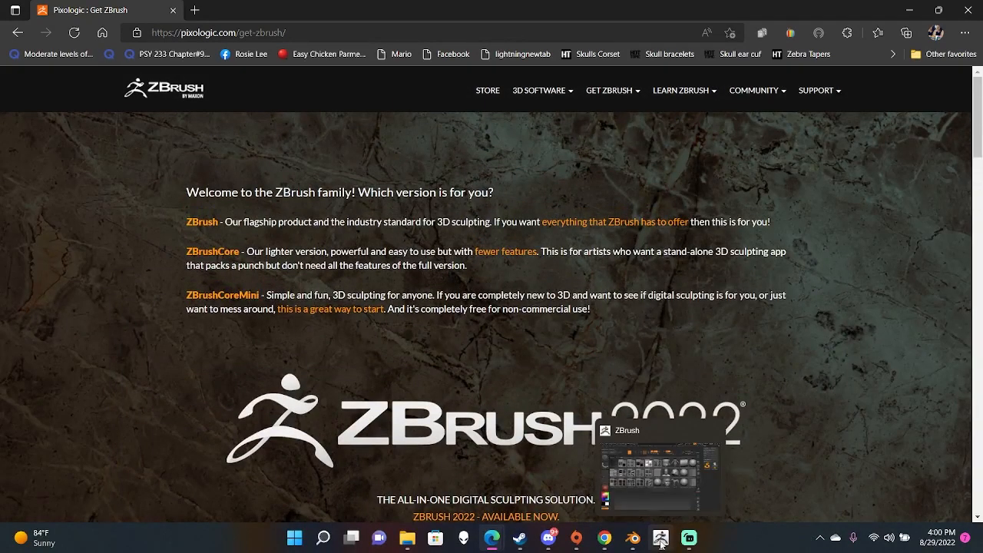
- Switch to ZBrush, dismiss LightBox and import TutorialLongSleeveMD.obj as a PolyMesh3D tool
left_click(660, 538)
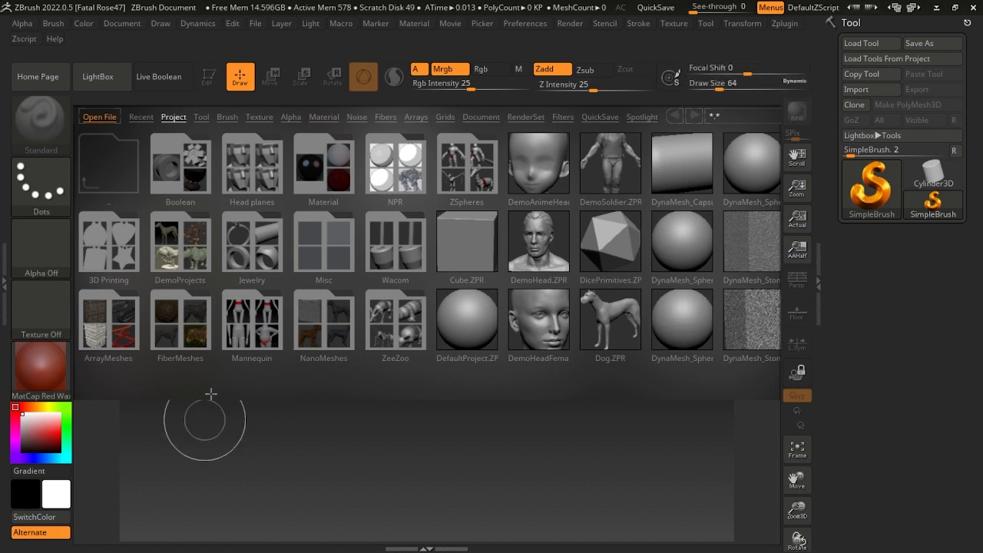
left_click(98, 77)
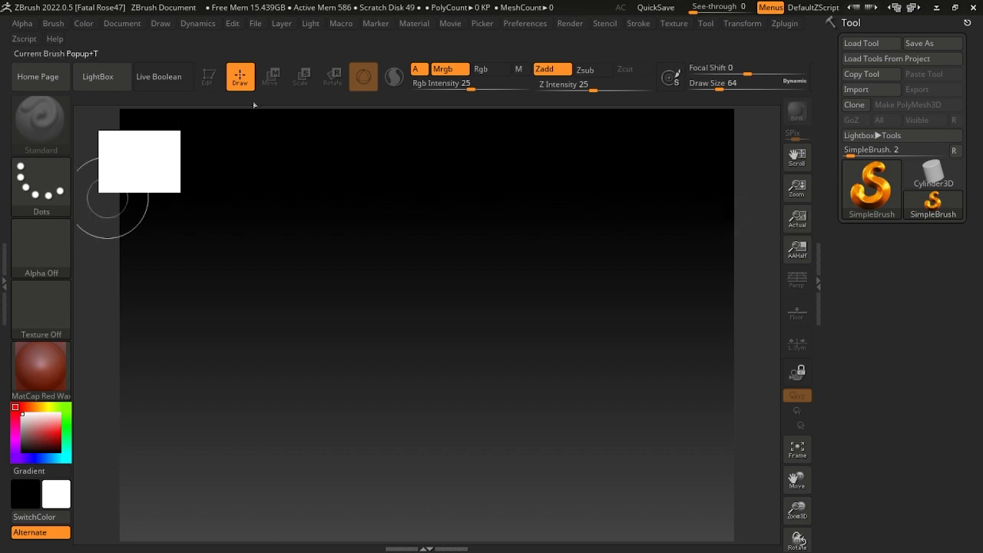
left_click(857, 89)
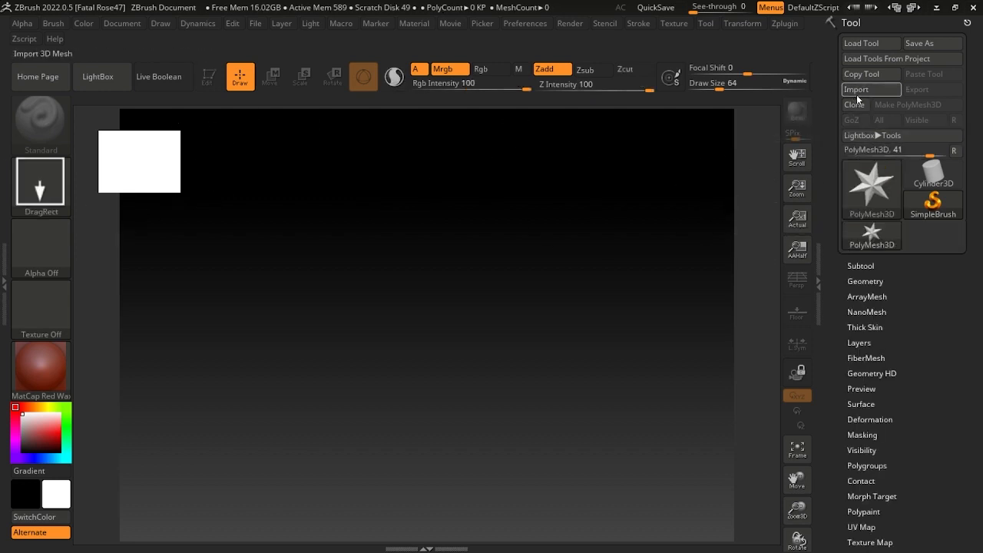
left_click(870, 89)
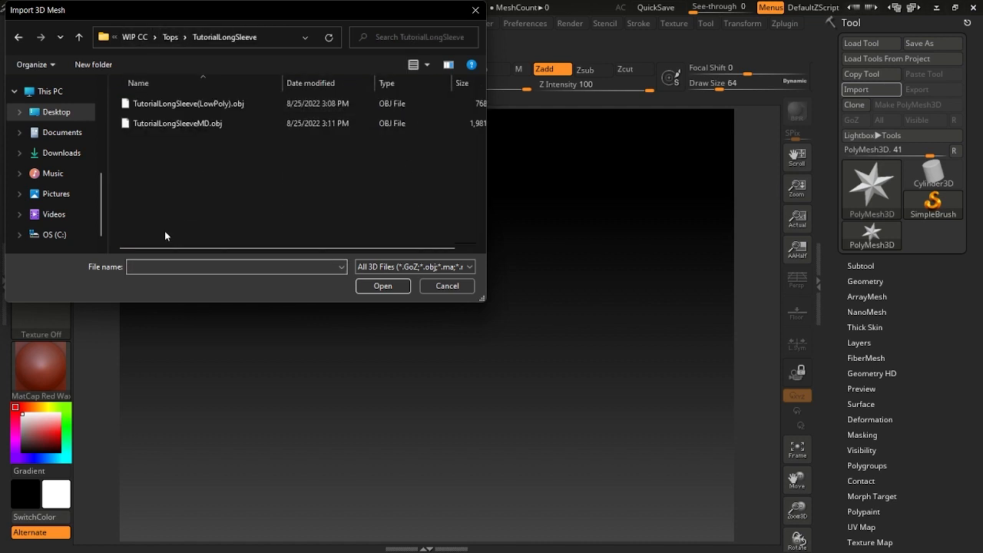
left_click(177, 123)
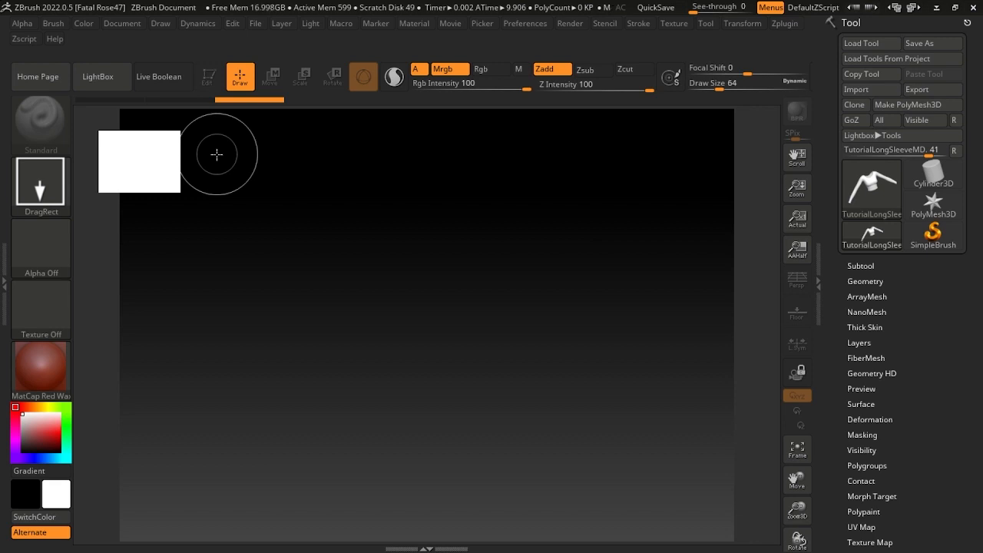
mouse_move(533, 233)
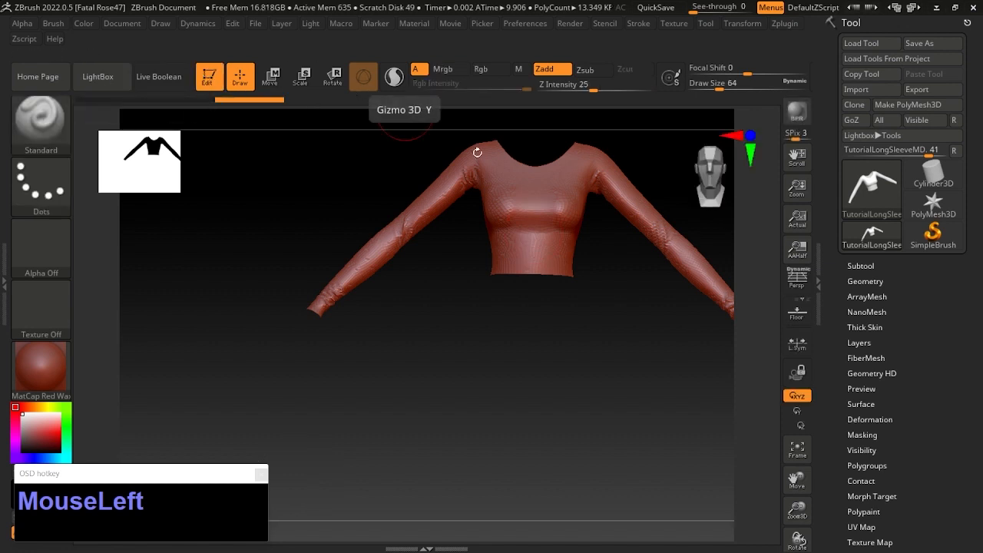
- Draw the shirt on the canvas in Edit mode and orbit it to check the sides, chest and sleeve
left_click(796, 449)
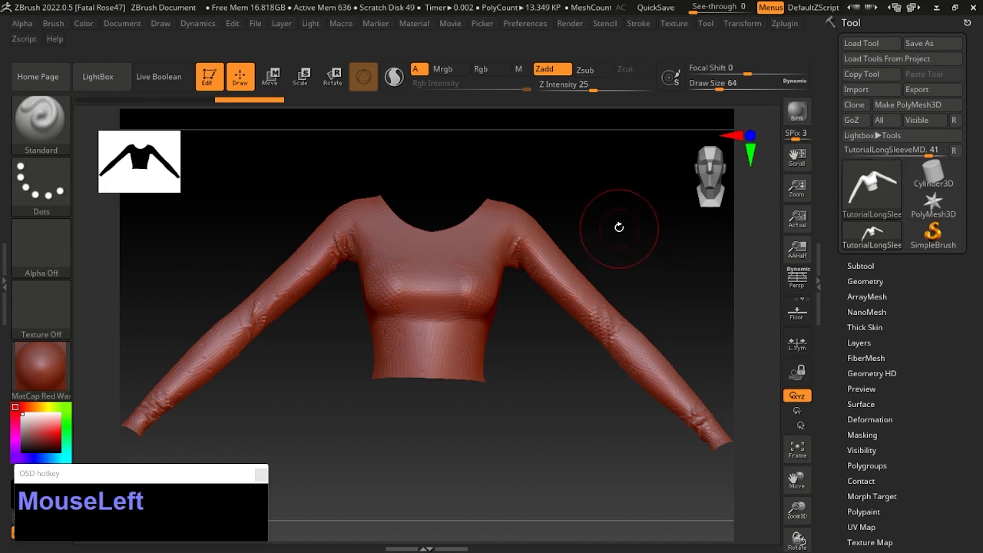
left_click_drag(617, 227, 494, 227)
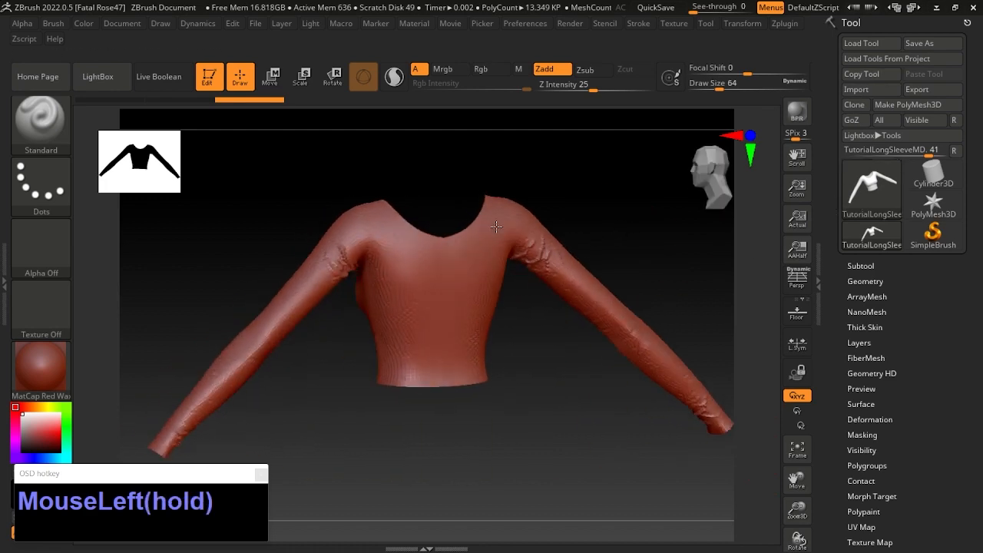
left_click_drag(494, 227, 482, 199)
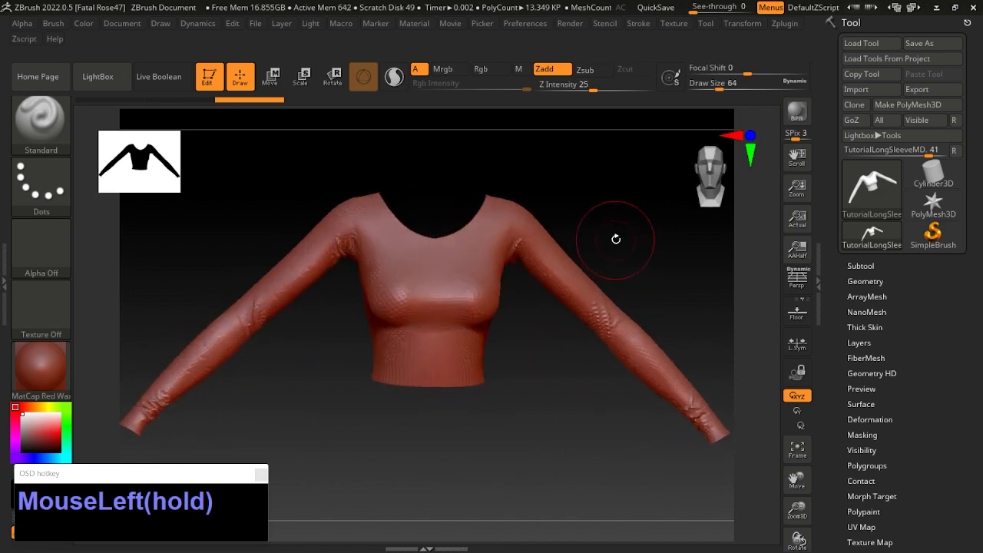
left_click_drag(615, 238, 644, 209)
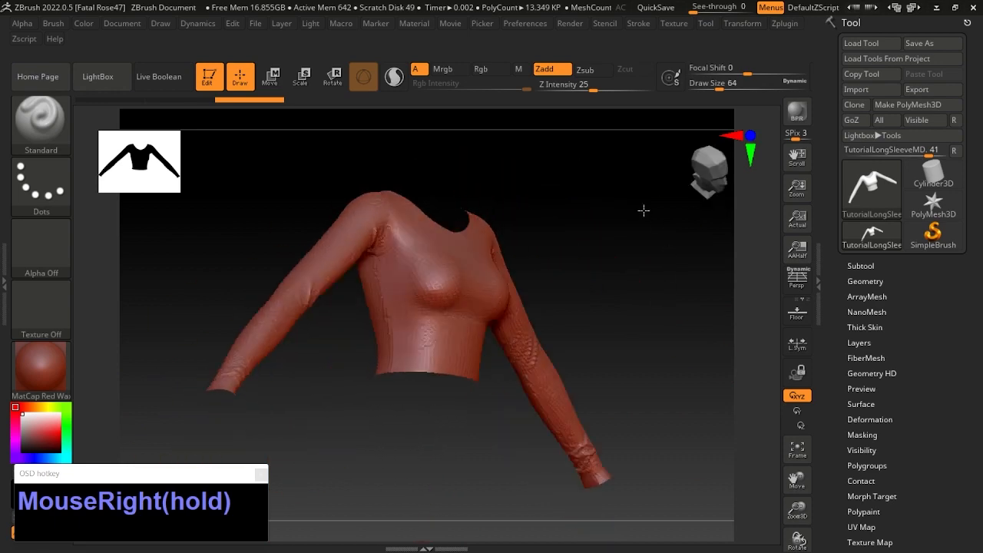
left_click_drag(644, 208, 479, 314)
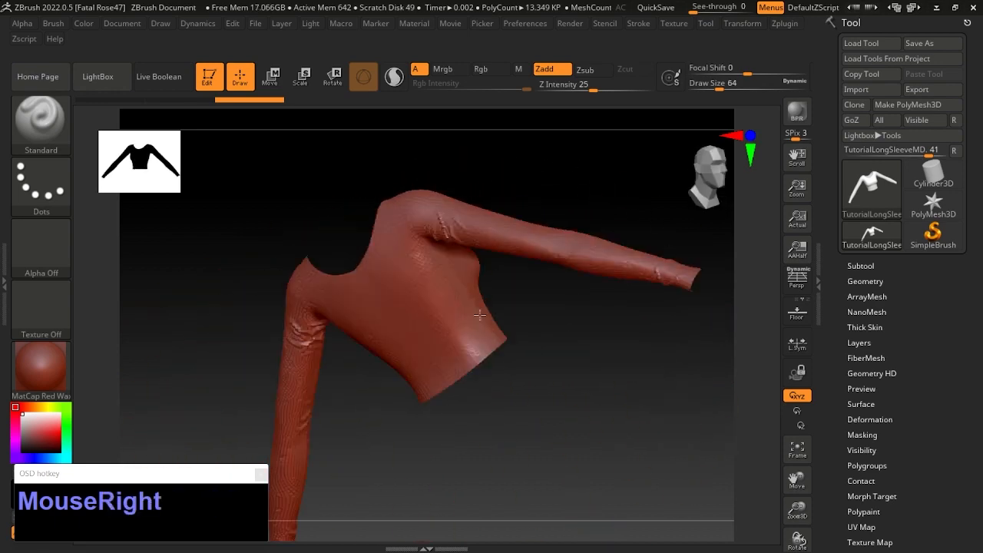
left_click_drag(476, 315, 577, 268)
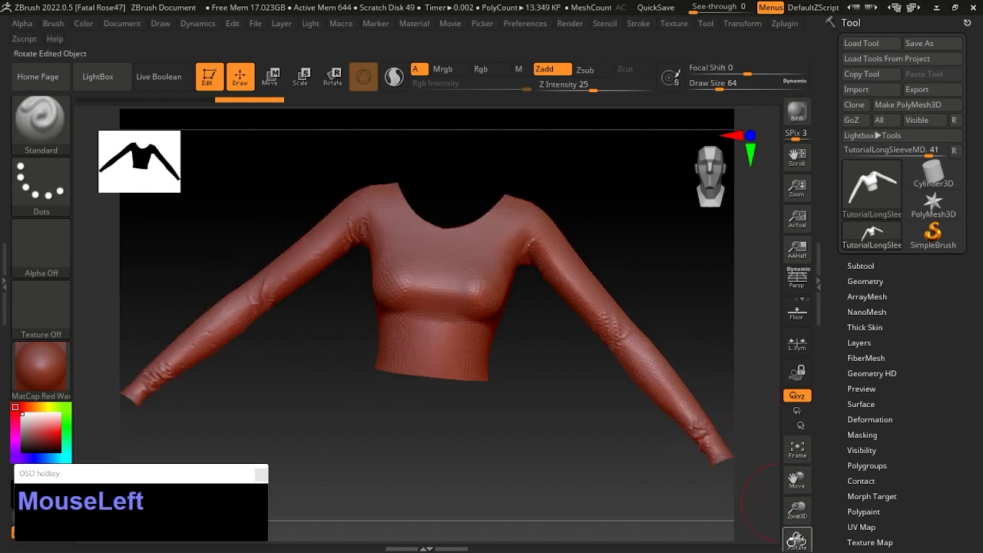
mouse_move(795, 479)
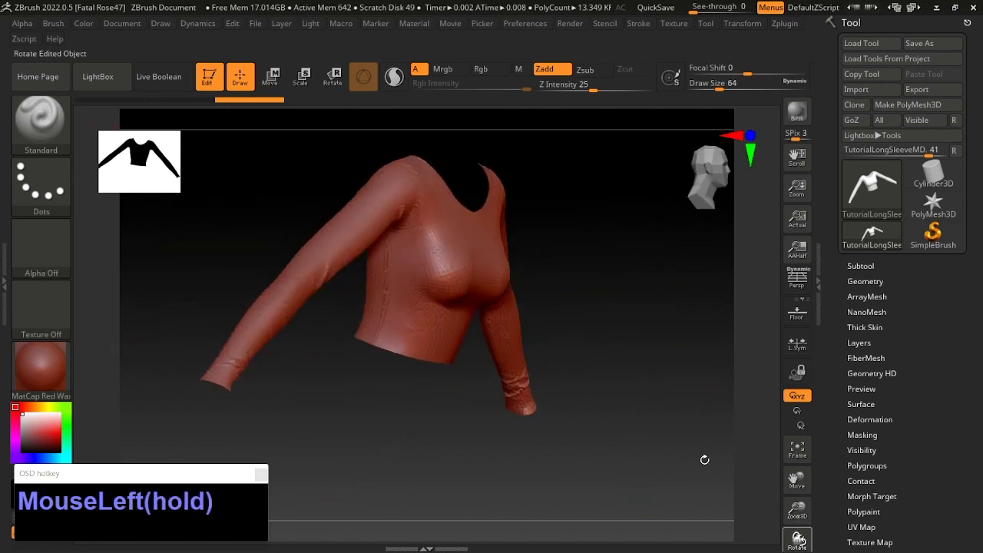
left_click(796, 449)
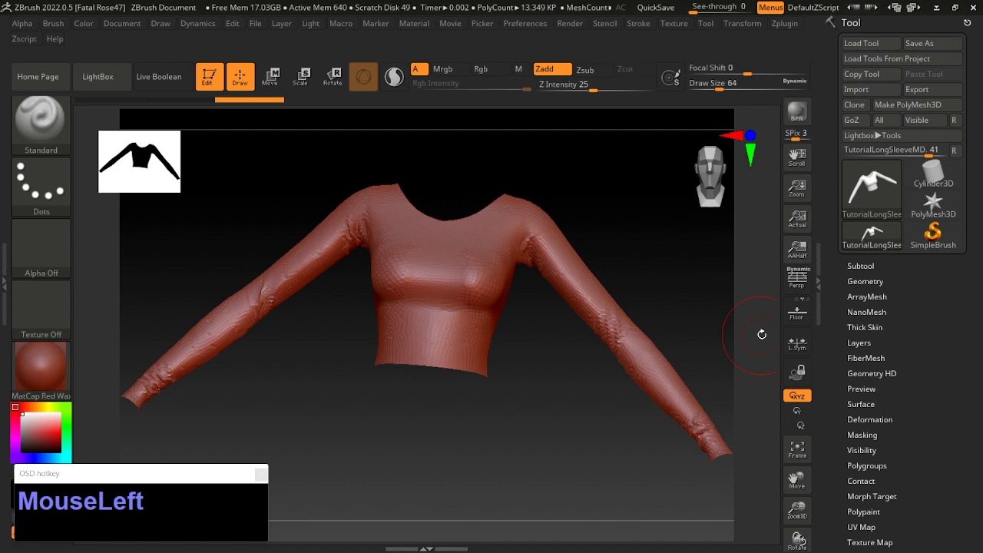
mouse_move(930, 43)
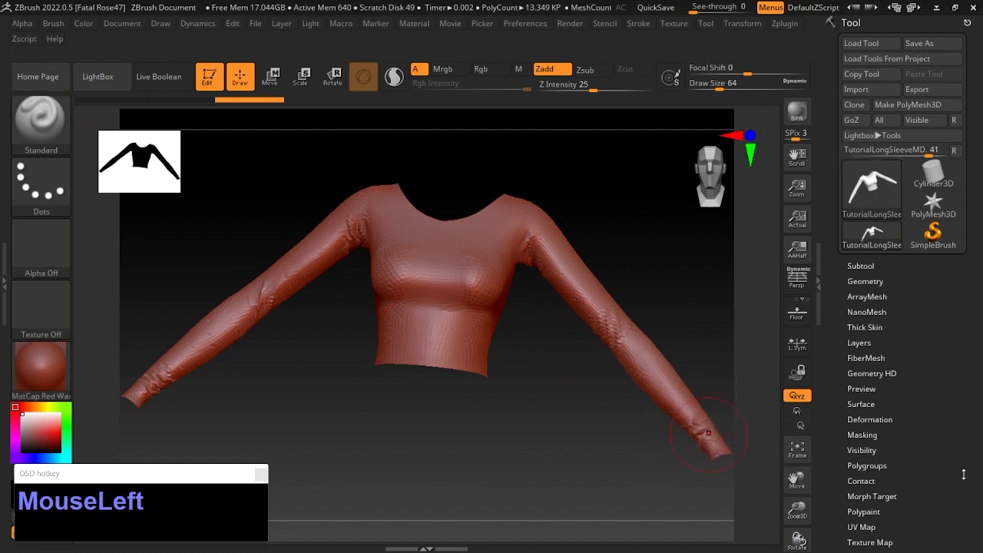
- Swap the shirt's red wax material for MatCap Pearl Cavity from the material palette
left_click(866, 465)
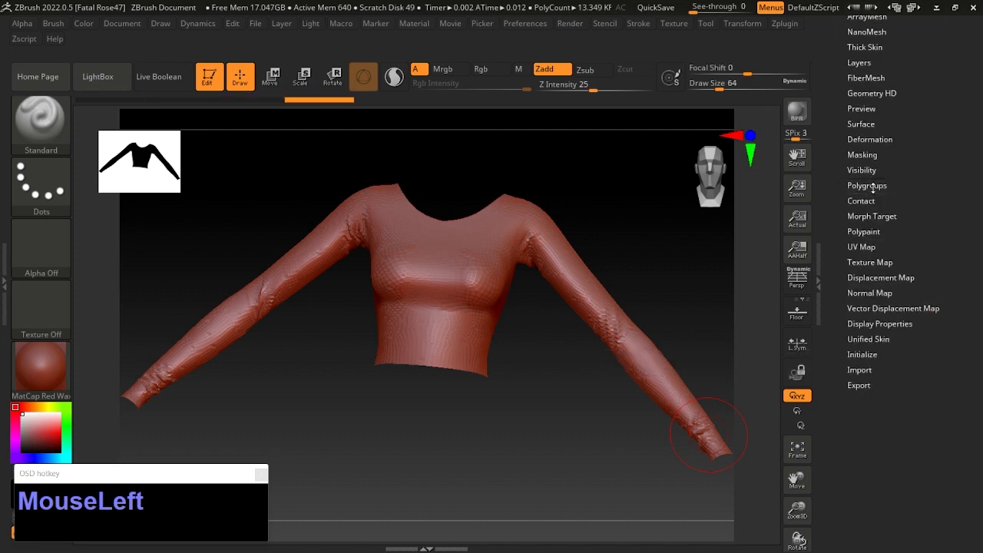
left_click(878, 322)
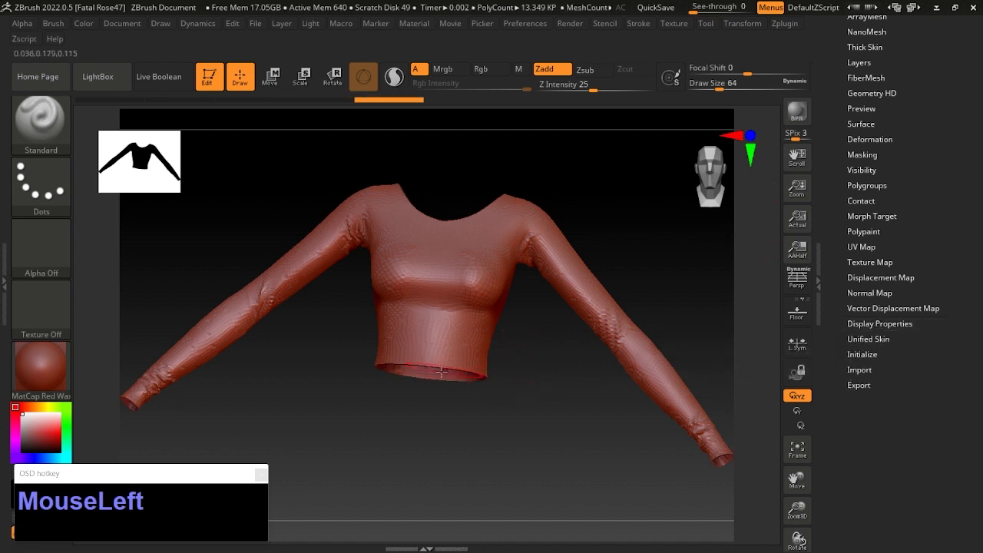
left_click(40, 370)
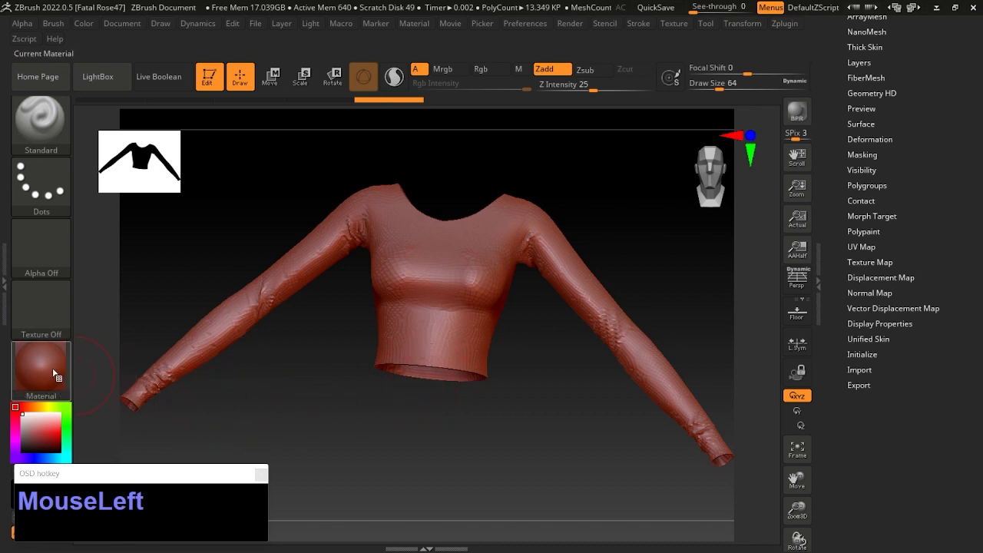
left_click(40, 368)
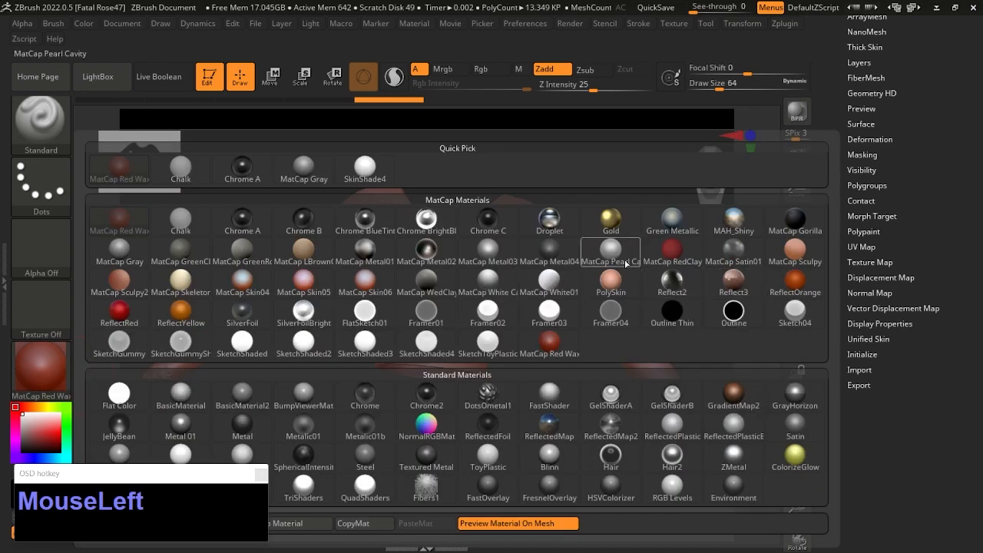
left_click(609, 253)
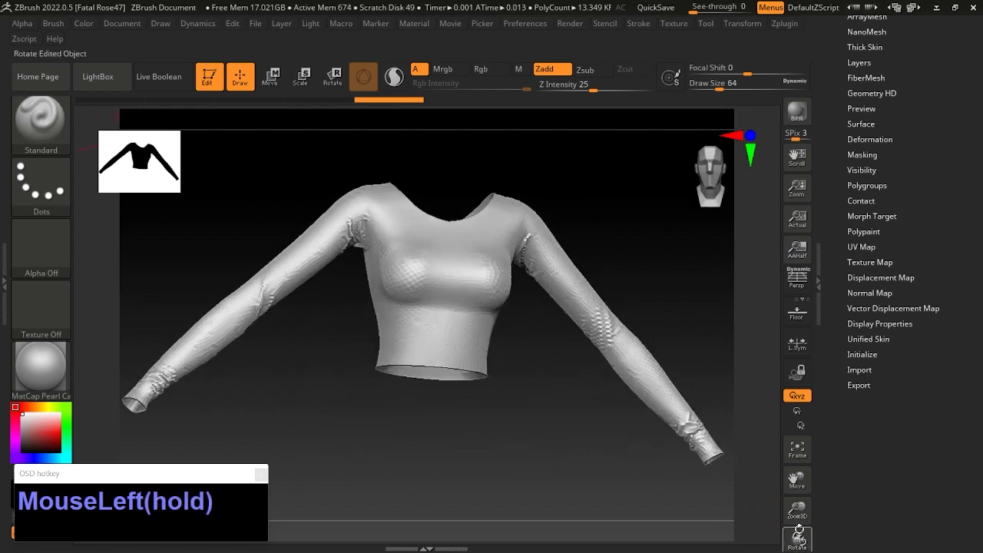
- Turn on PolyF in the Transform menu to show the wireframe with polygroup colours
left_click(741, 23)
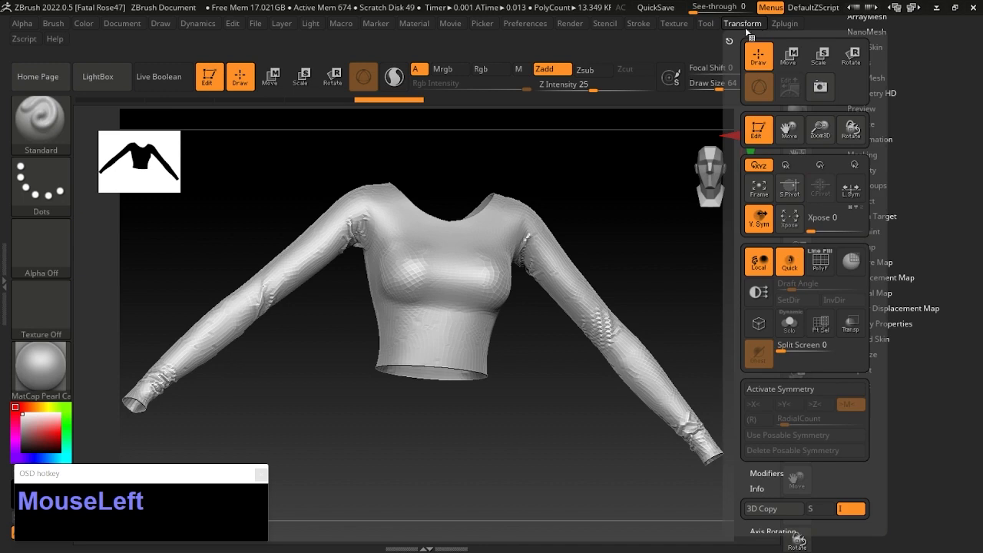
mouse_move(820, 261)
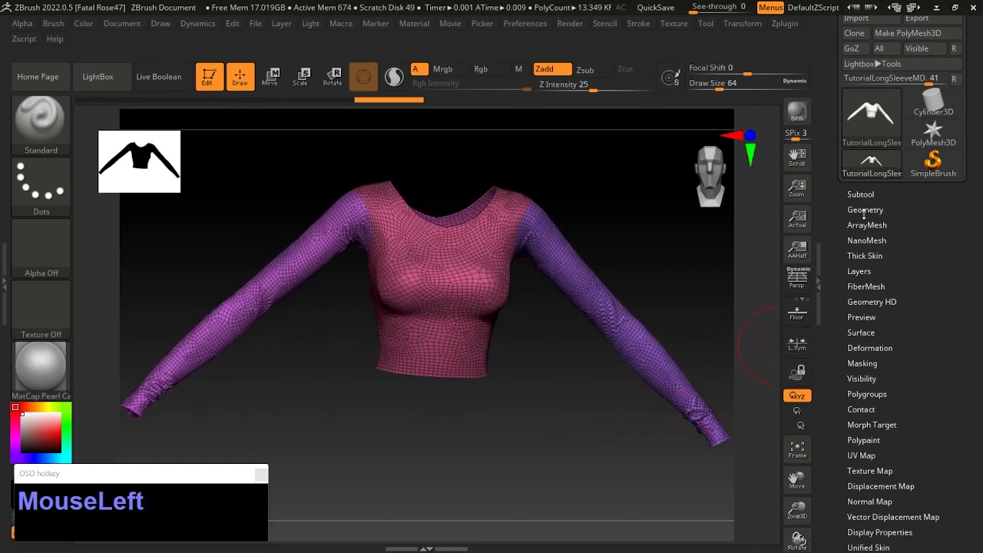
- Run ZRemesher with Same target count, giving clean ~27K quad topology, and inspect it
left_click(864, 209)
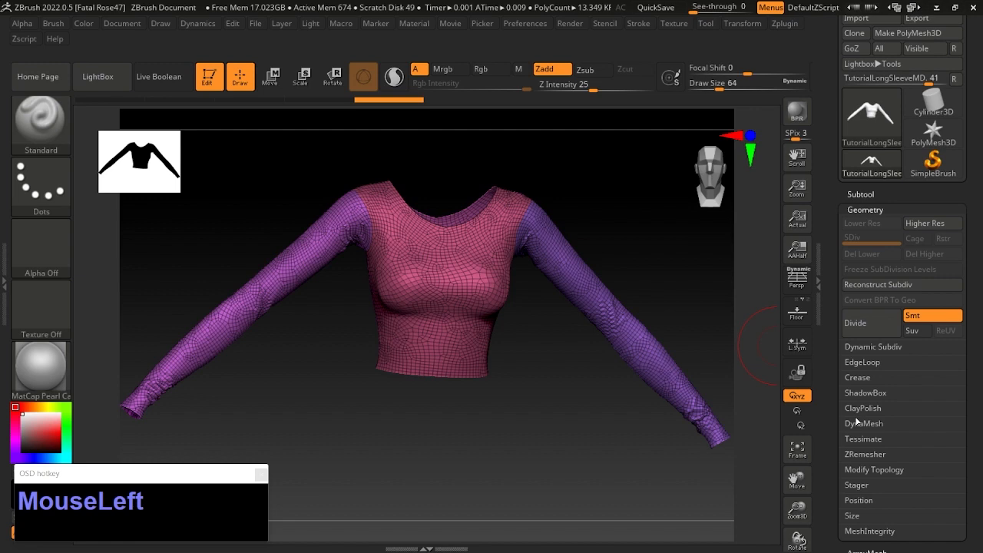
left_click(865, 454)
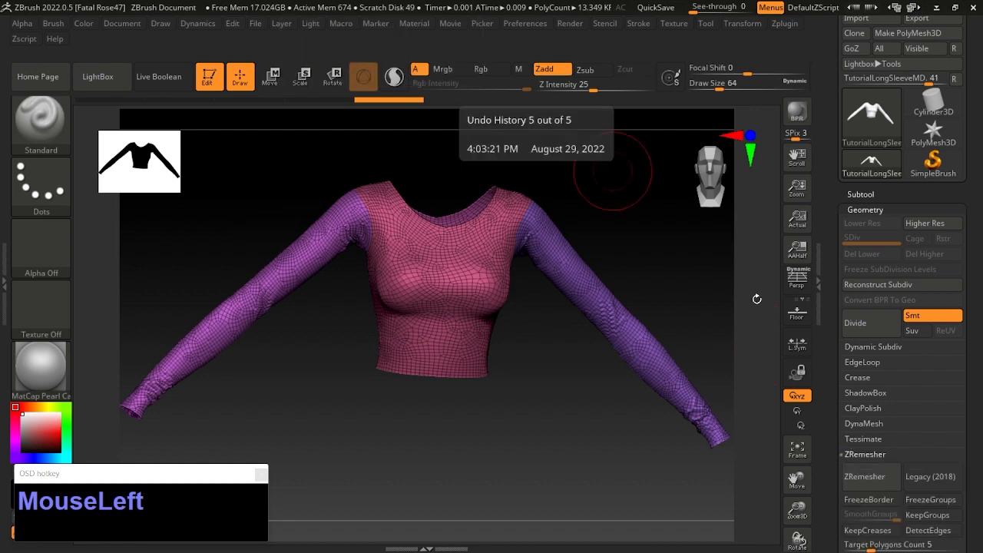
scroll("down", 3)
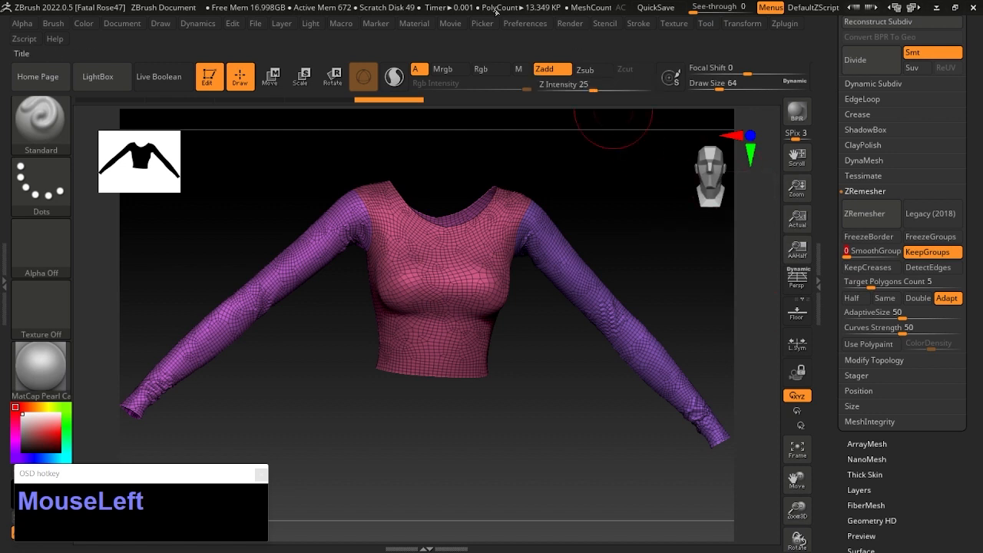
mouse_move(529, 14)
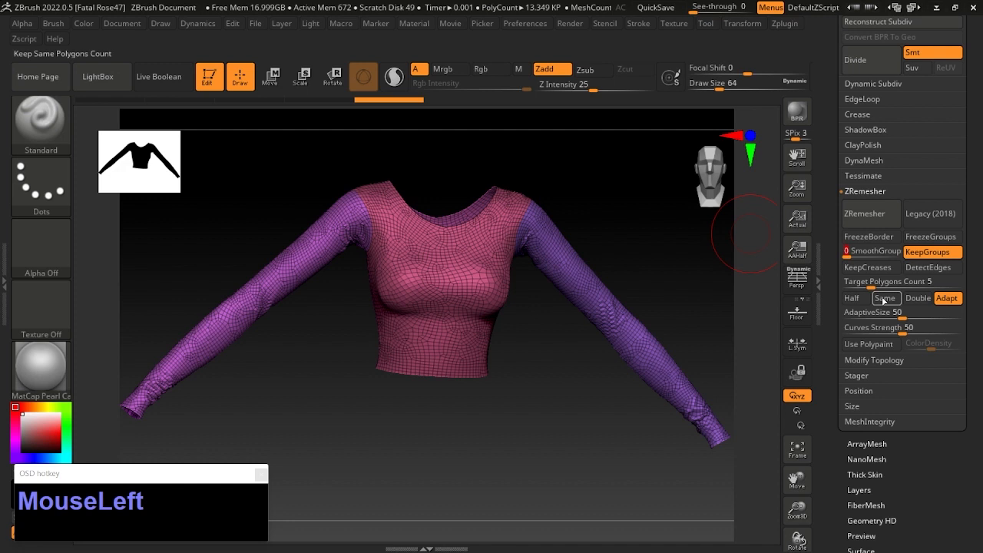
left_click_drag(888, 281, 903, 281)
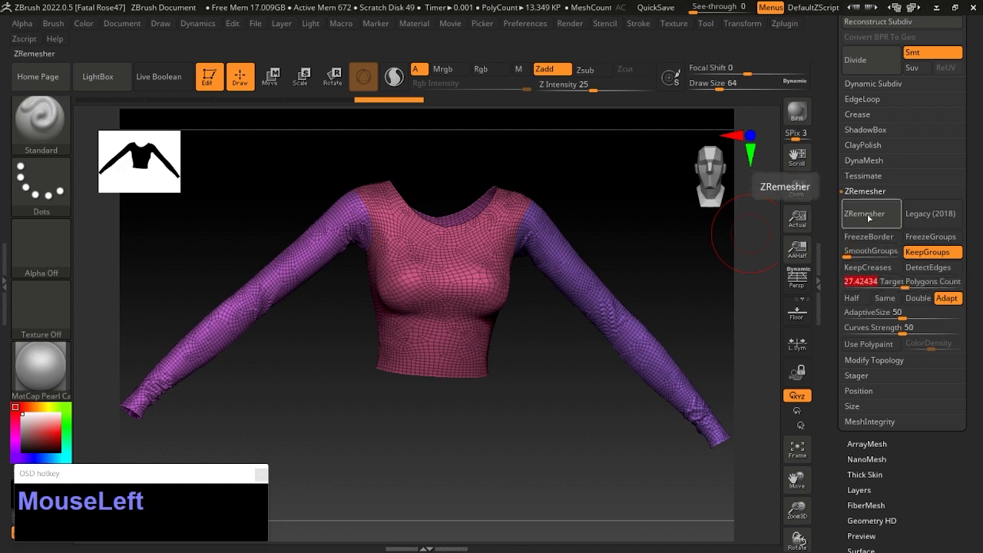
left_click(869, 212)
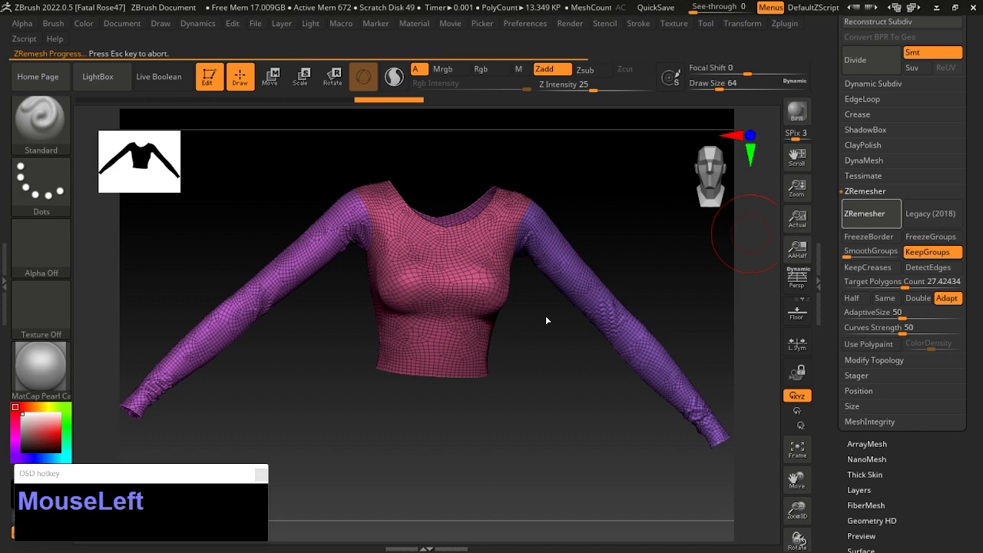
left_click(871, 212)
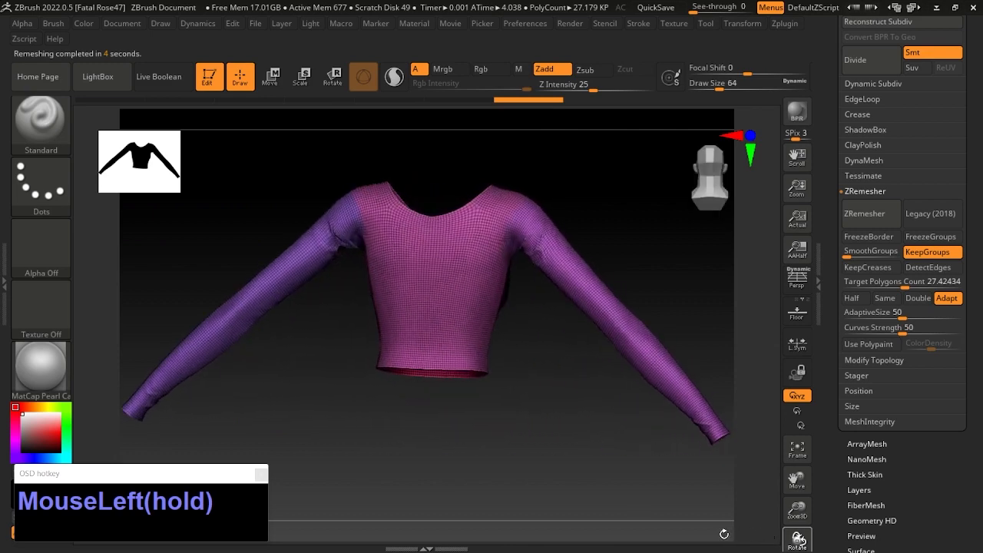
left_click_drag(423, 269, 479, 270)
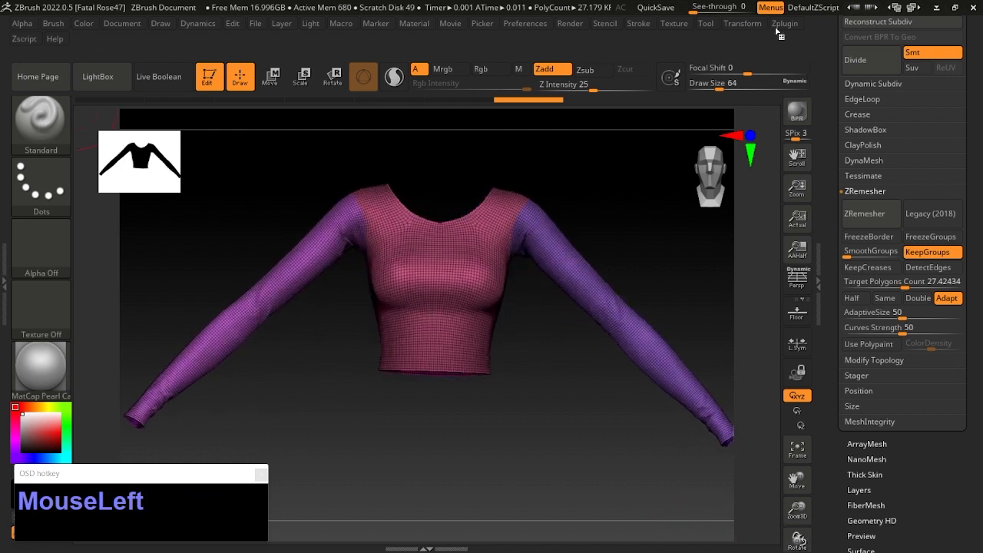
left_click(742, 23)
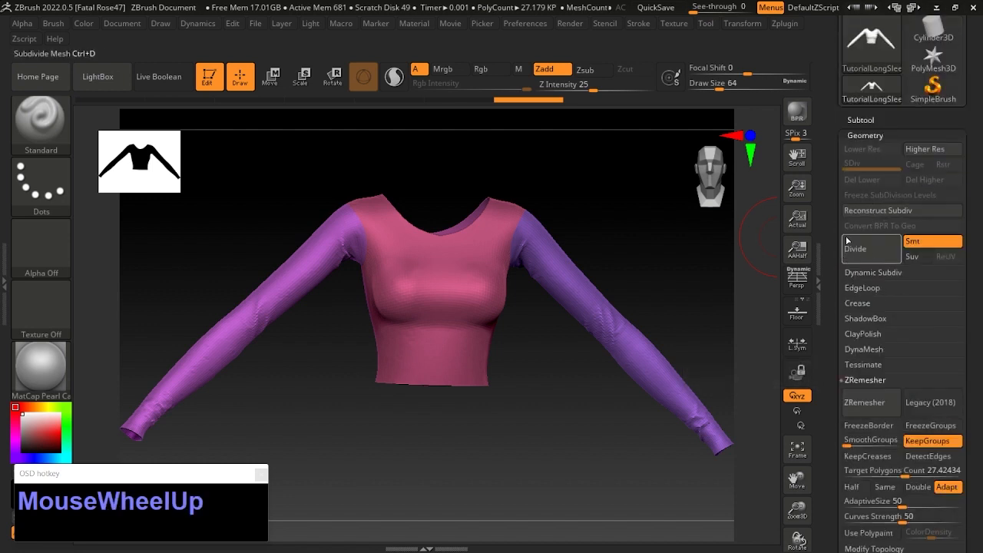
mouse_move(854, 249)
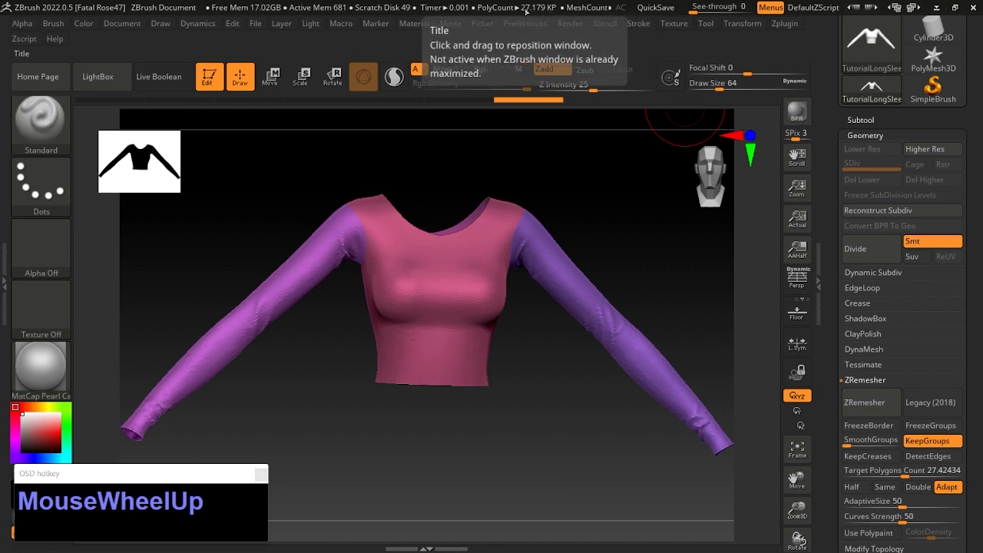
mouse_move(873, 249)
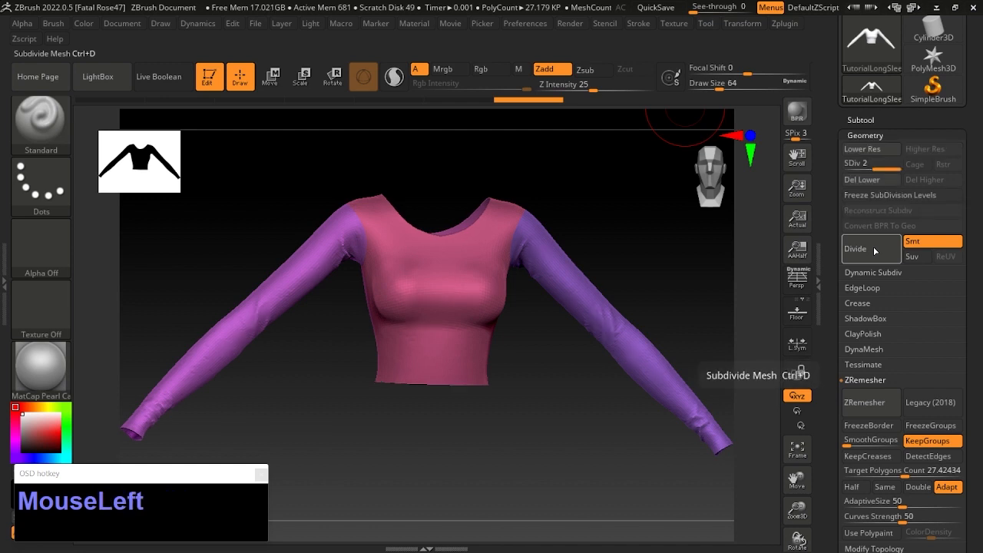
- Divide the shirt three times to SDiv 4, about 1.7 million polygons
left_click(855, 248)
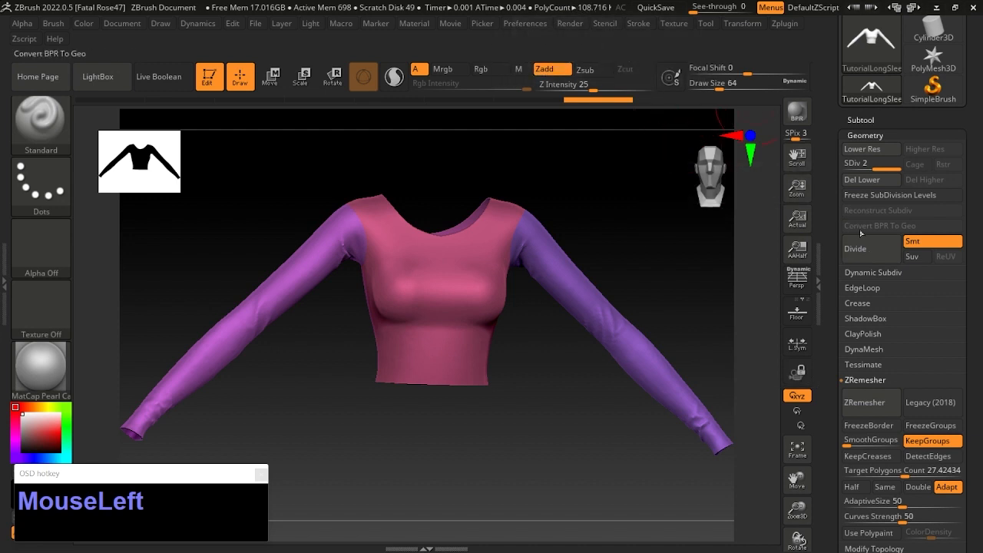
left_click(854, 249)
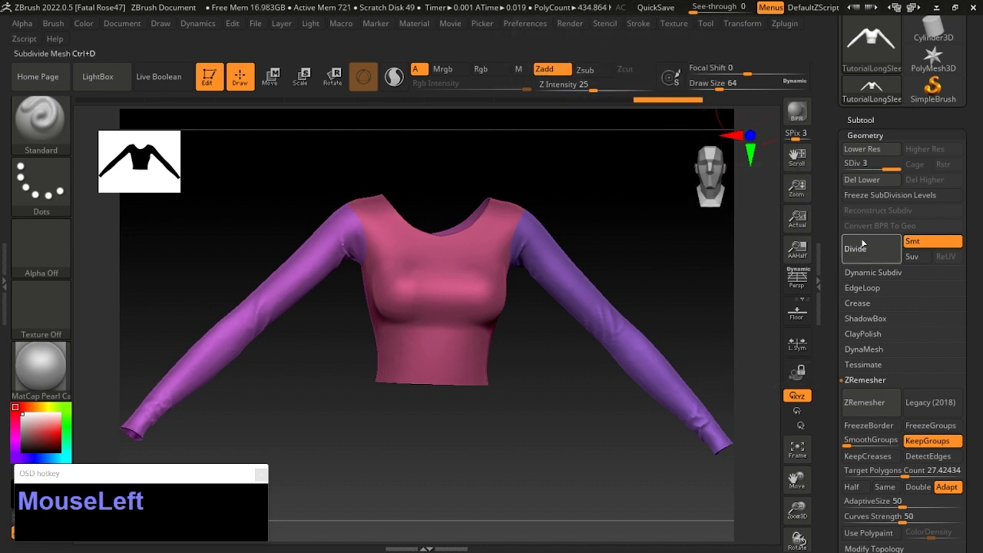
left_click(869, 249)
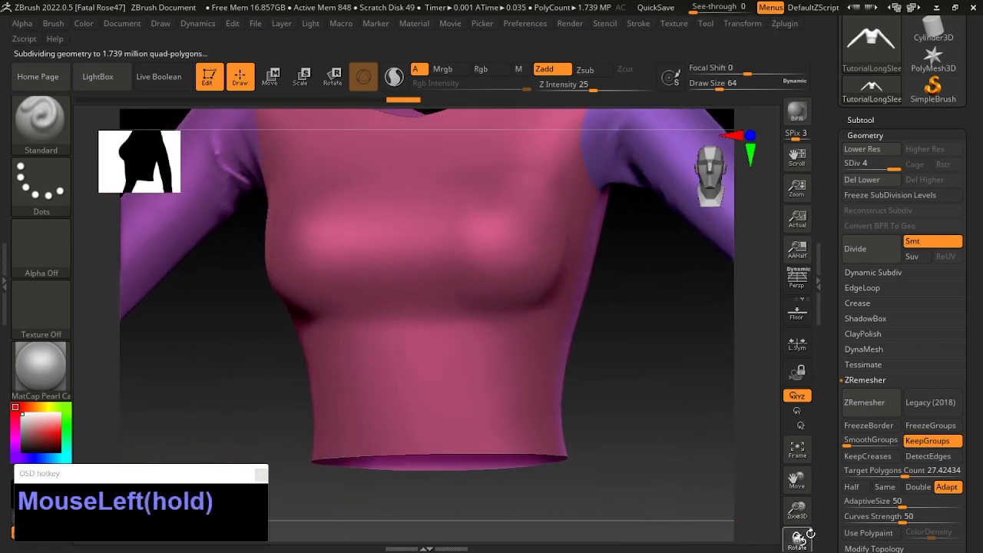
left_click(795, 448)
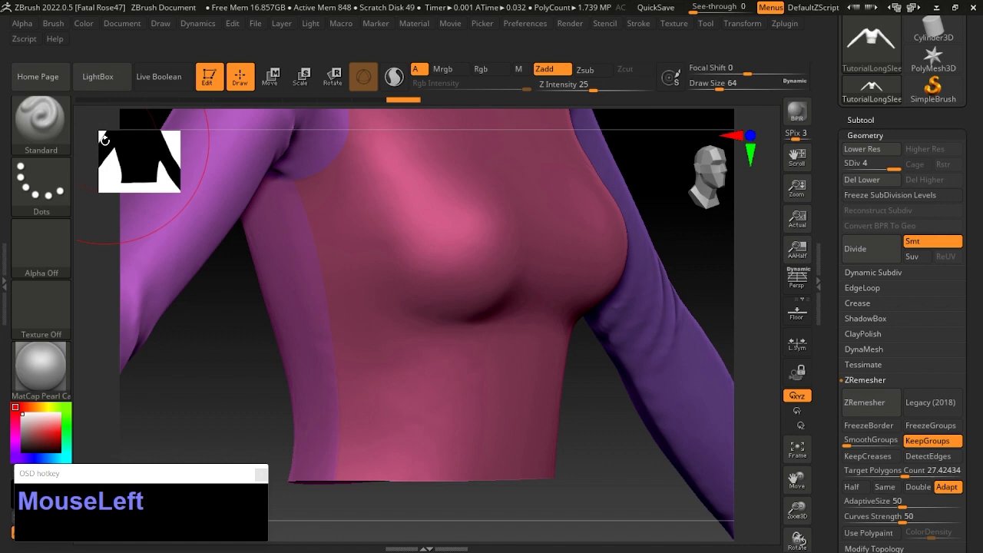
- Bring up LightBox on the Brush tab to find the Sewing_Stitches brush
left_click(97, 77)
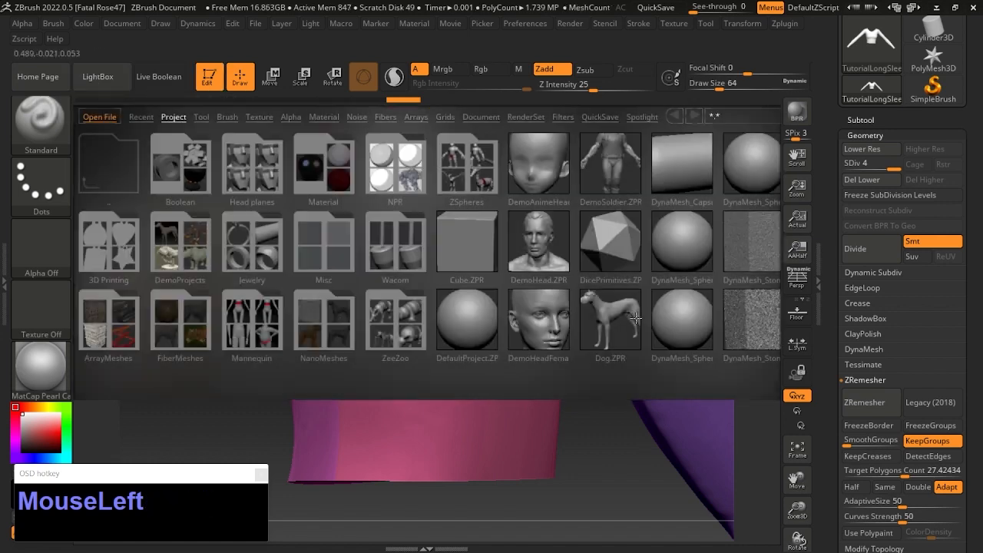
left_click(98, 77)
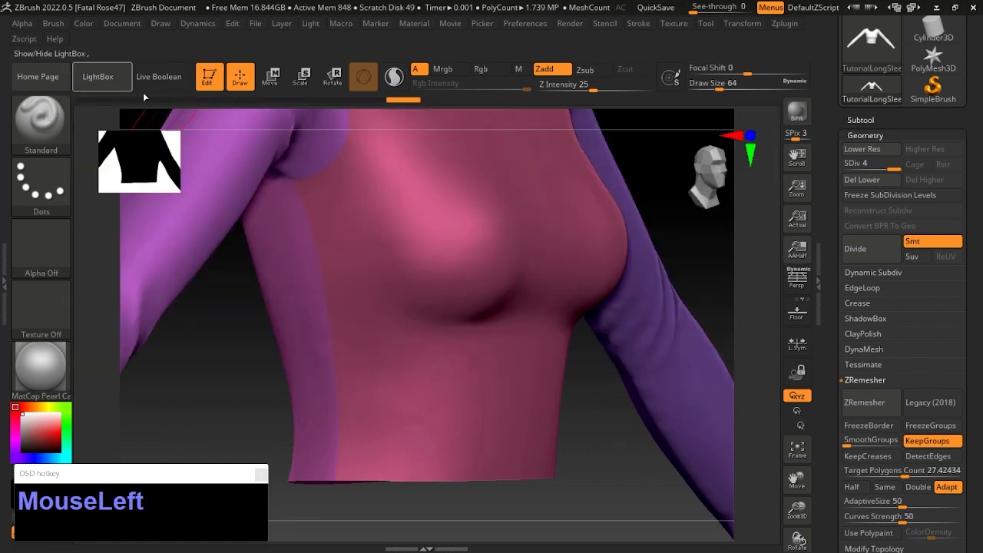
left_click(98, 77)
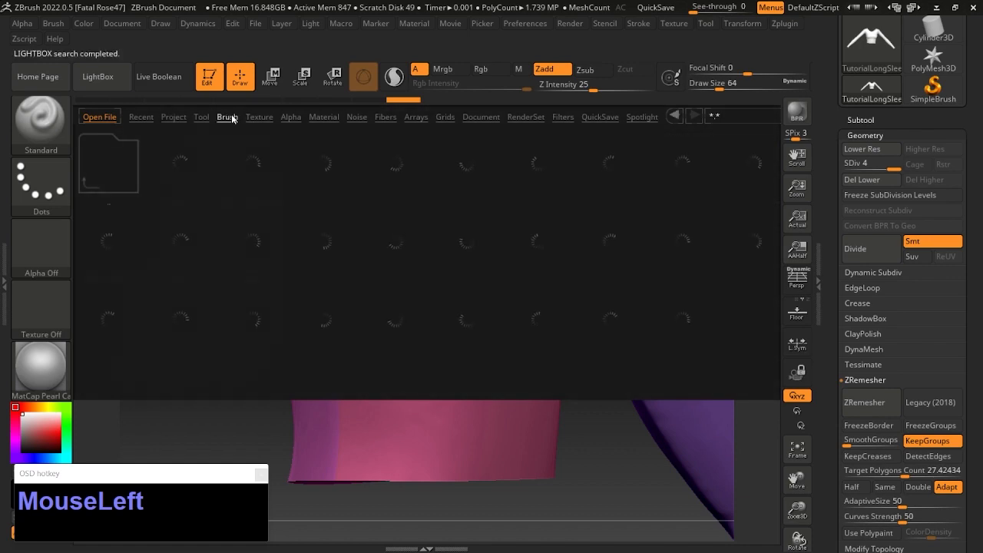
left_click(227, 117)
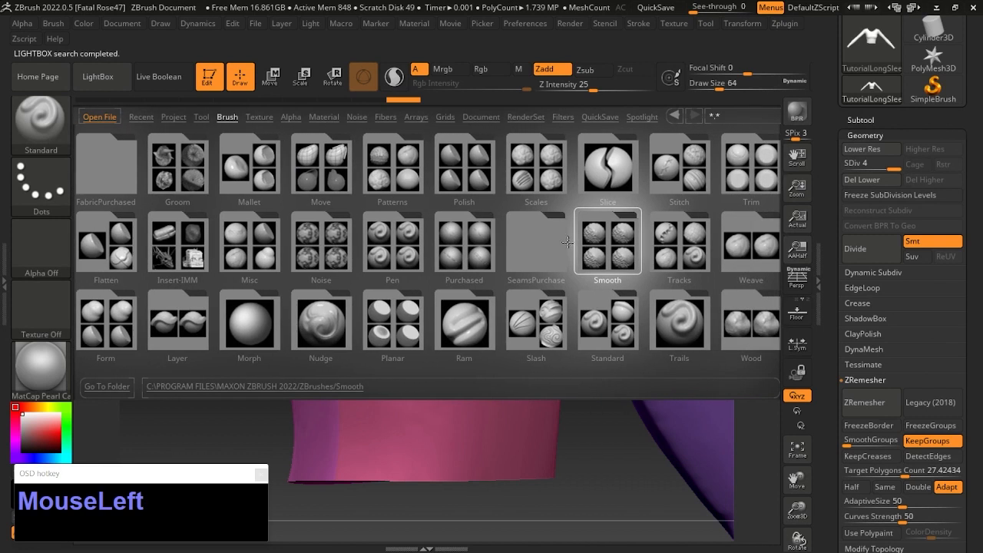
mouse_move(477, 237)
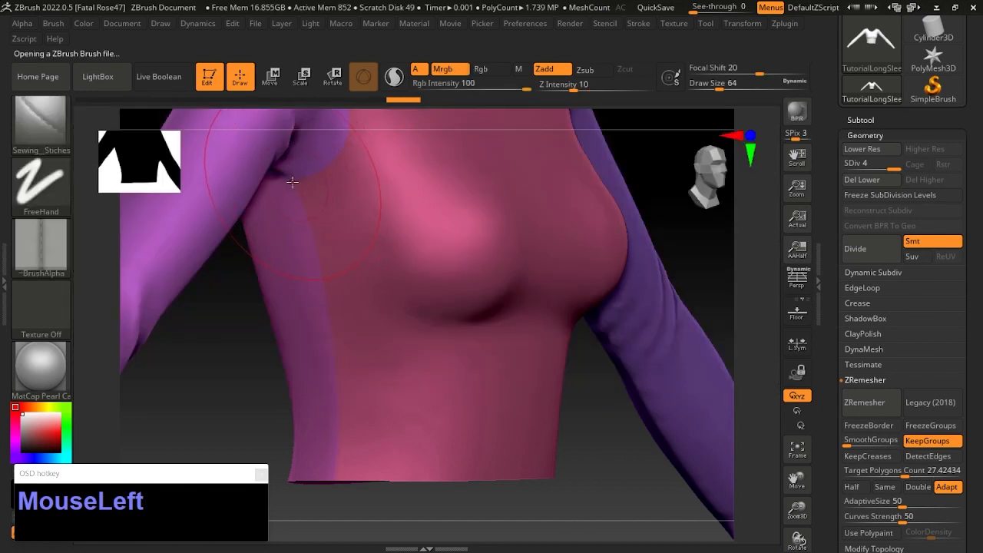
- Try Sewing_Stitches strokes down the front side seam, undoing each misplaced attempt
left_click_drag(292, 182, 335, 329)
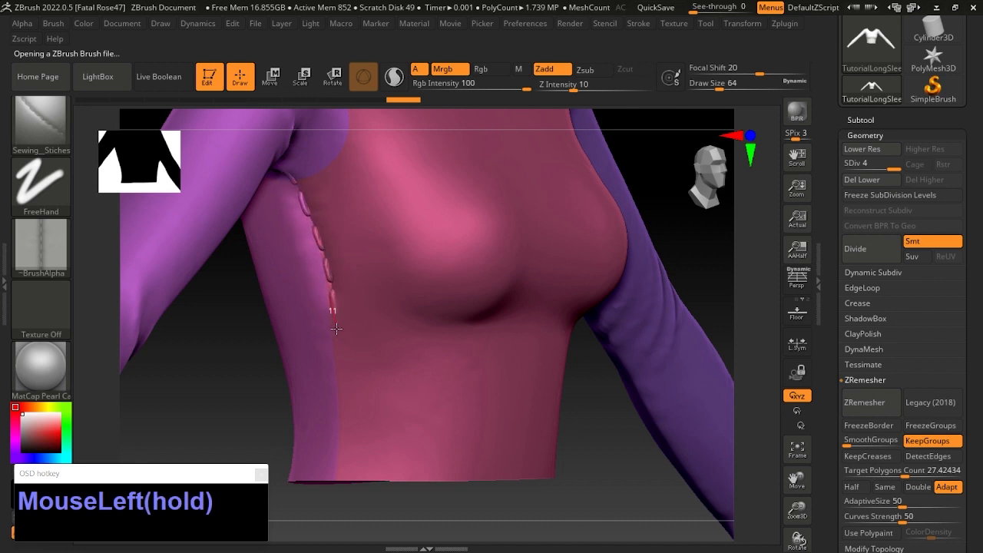
left_click_drag(332, 310, 331, 493)
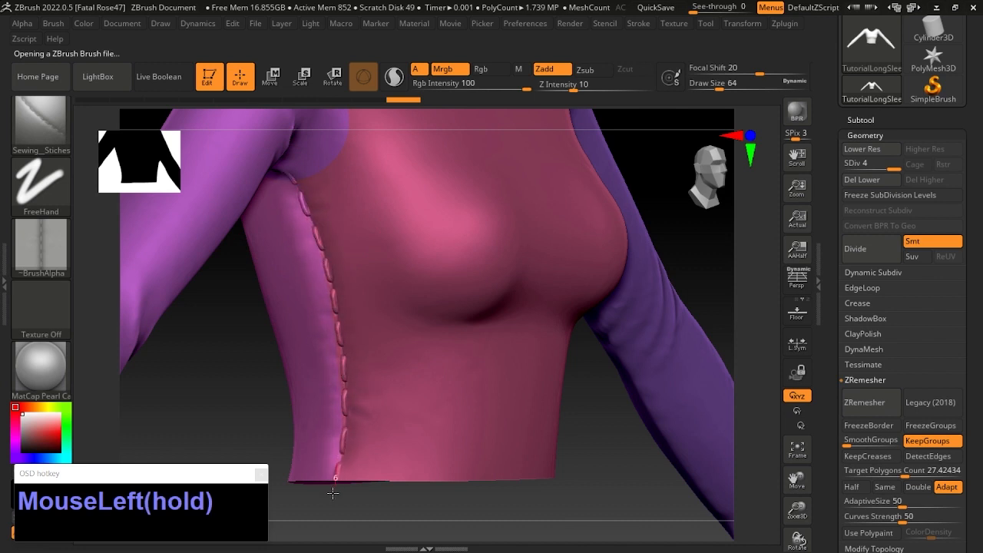
key("ctrl+z")
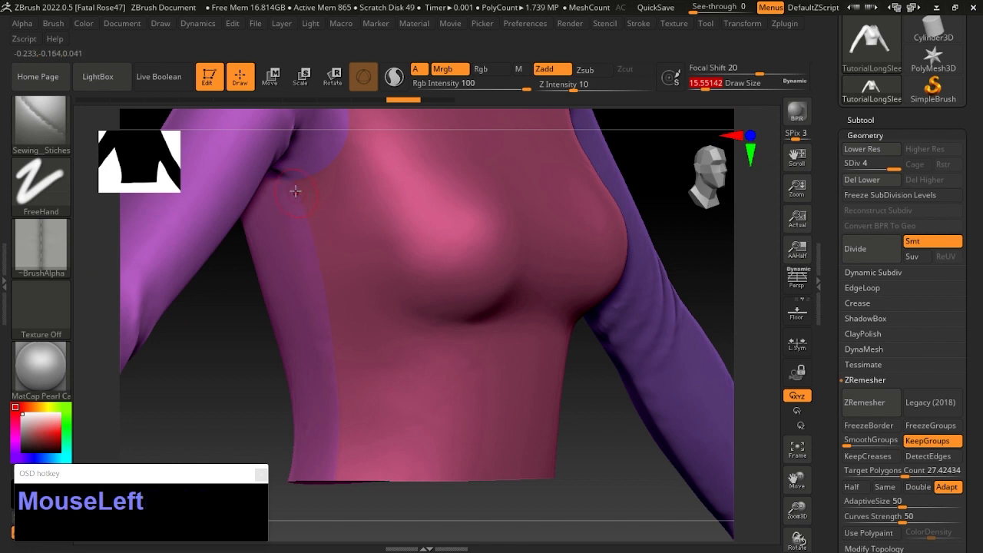
left_click_drag(295, 190, 310, 234)
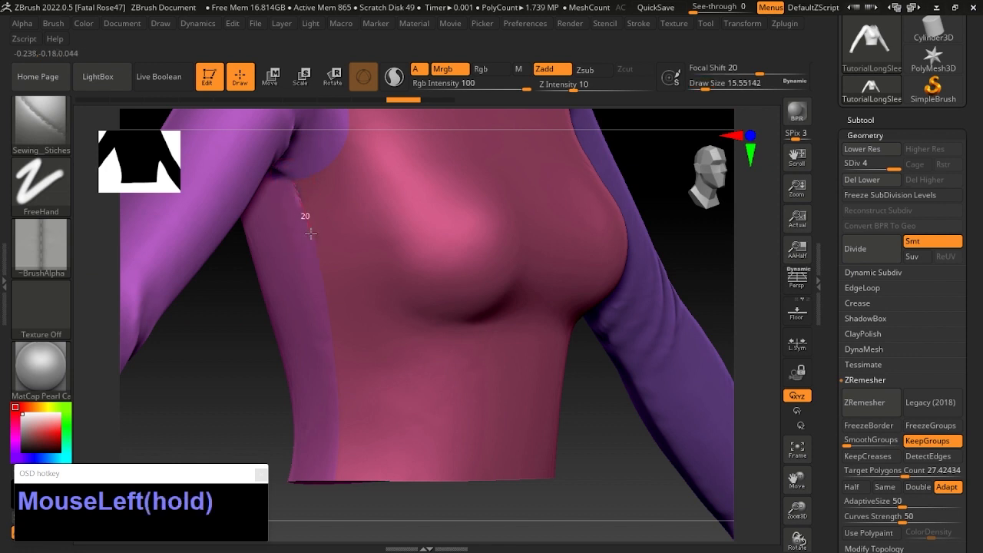
left_click_drag(310, 234, 341, 353)
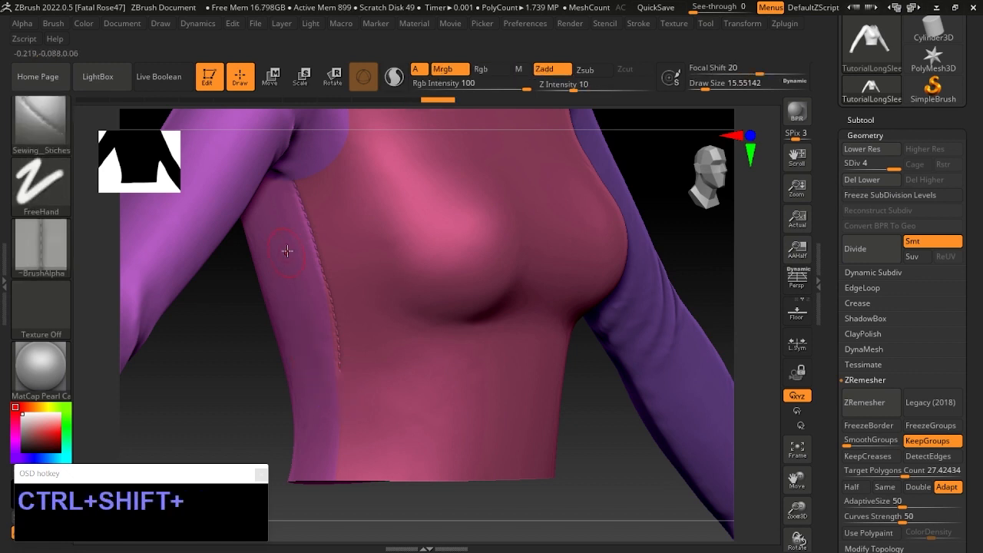
key("ctrl+z")
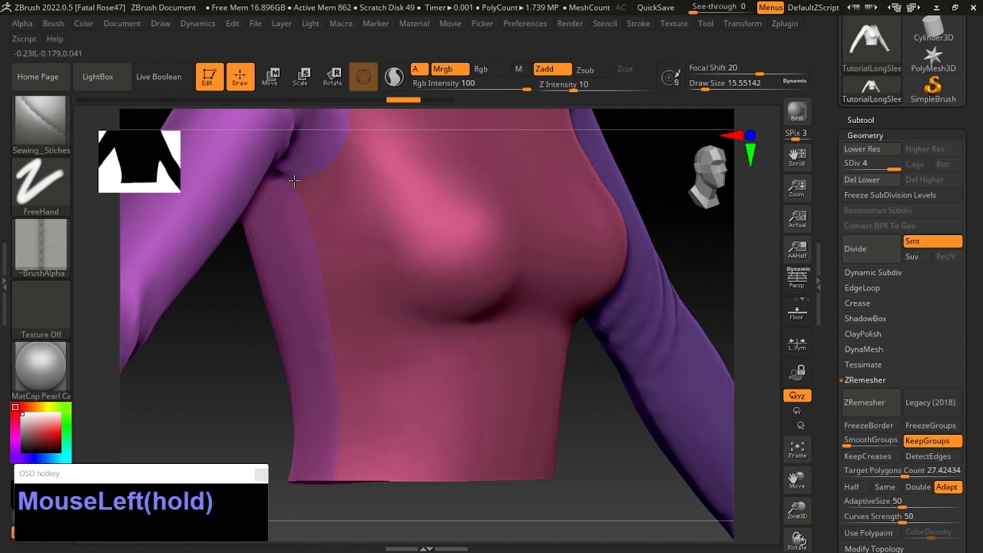
left_click_drag(295, 181, 322, 269)
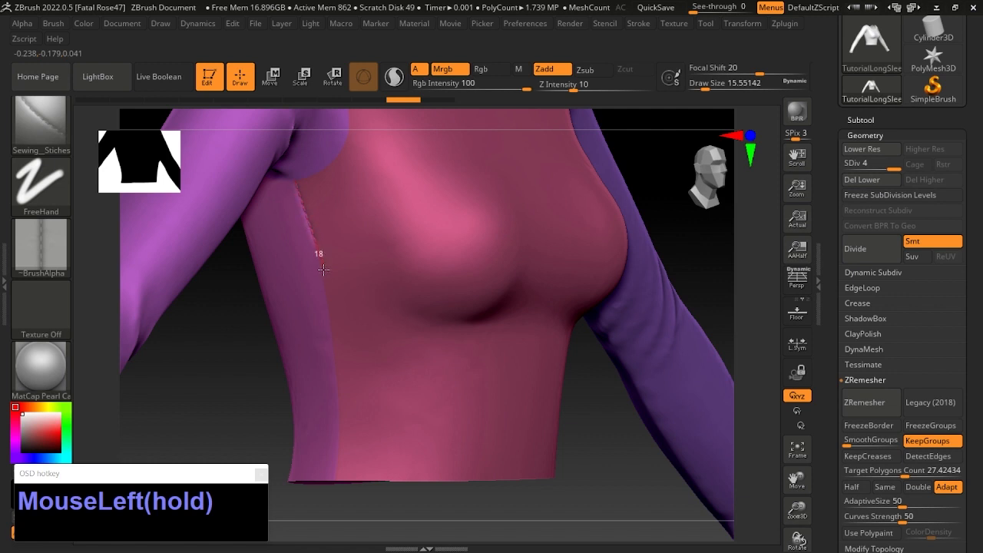
left_click_drag(322, 268, 338, 353)
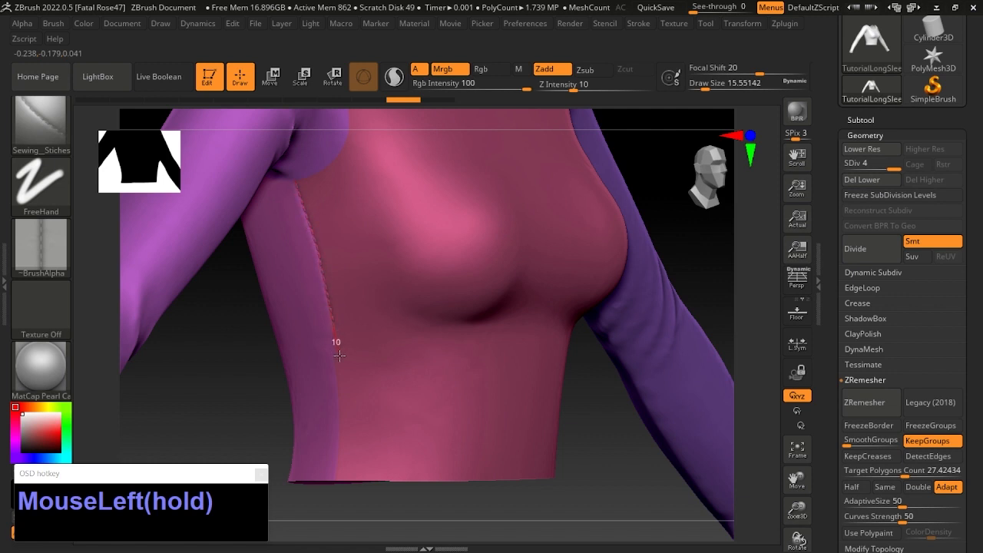
key("ctrl+z")
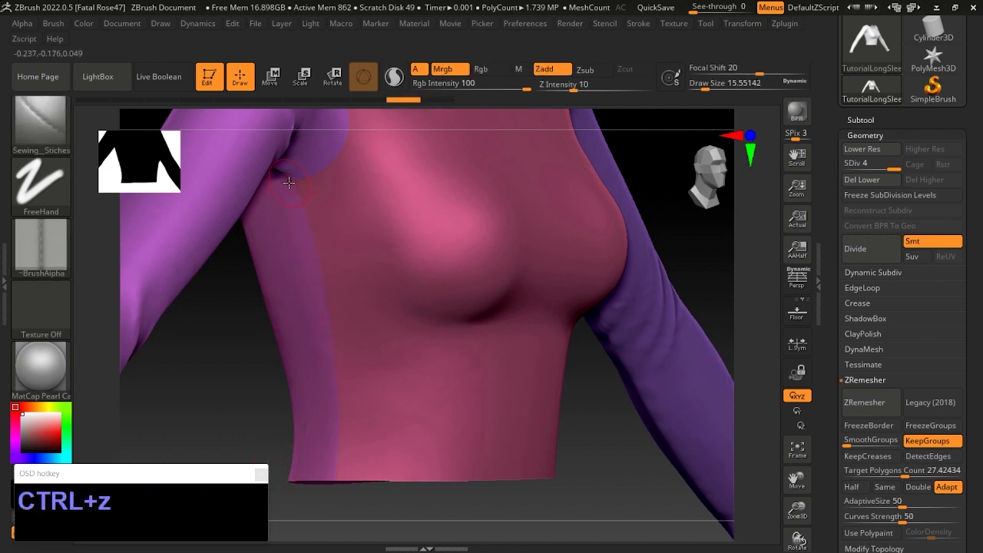
- Lay the final stitched seam along the side panel edge from armpit to hem
left_click_drag(290, 183, 305, 239)
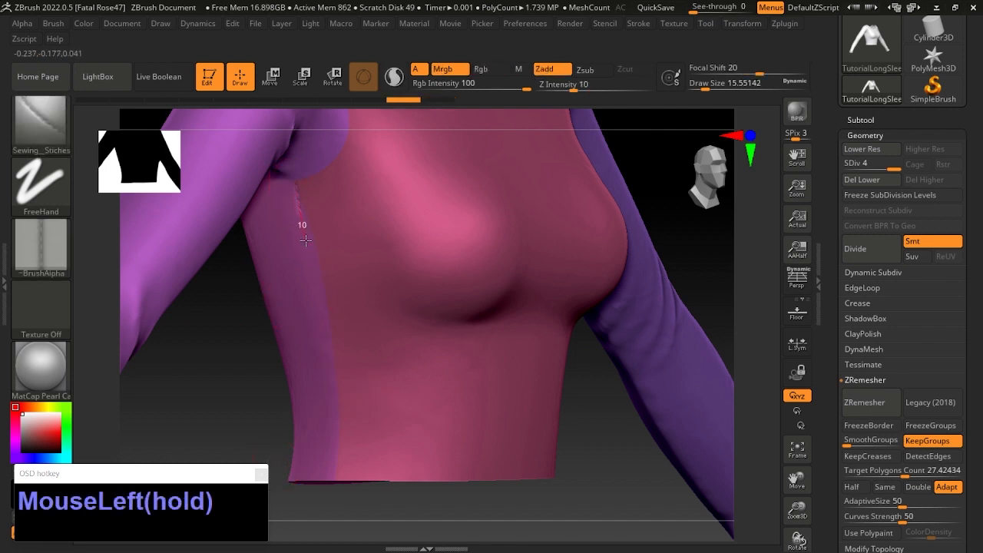
key("ctrl+z")
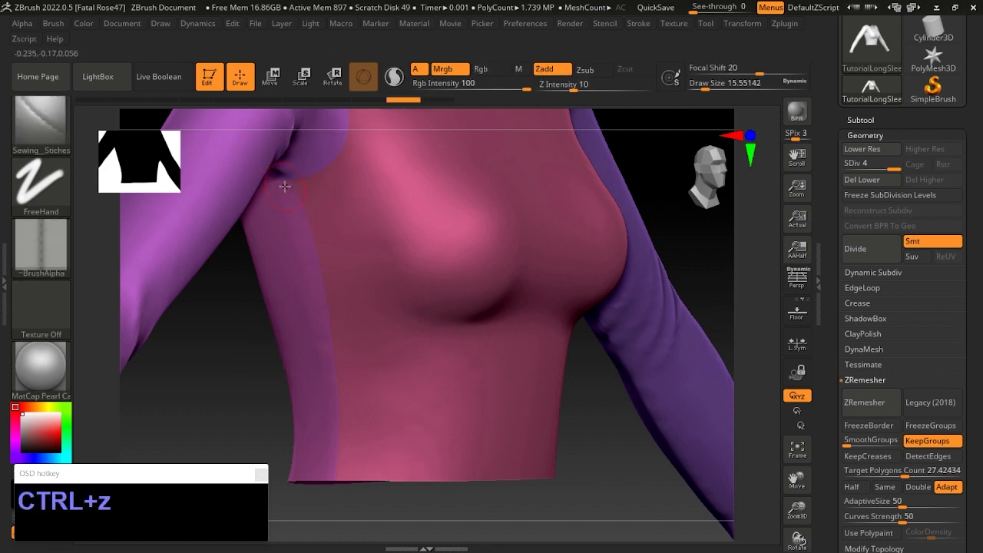
left_click_drag(286, 187, 305, 224)
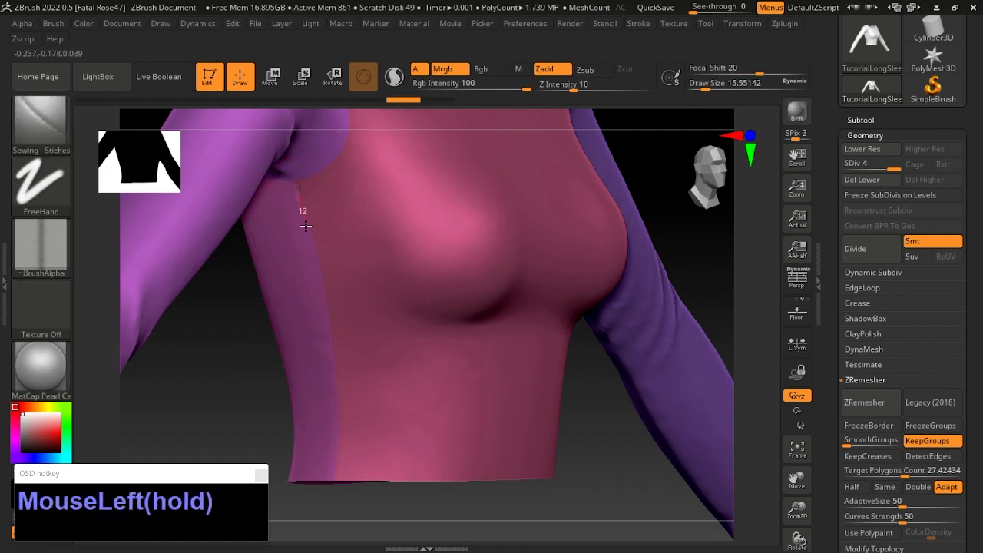
left_click_drag(305, 225, 331, 373)
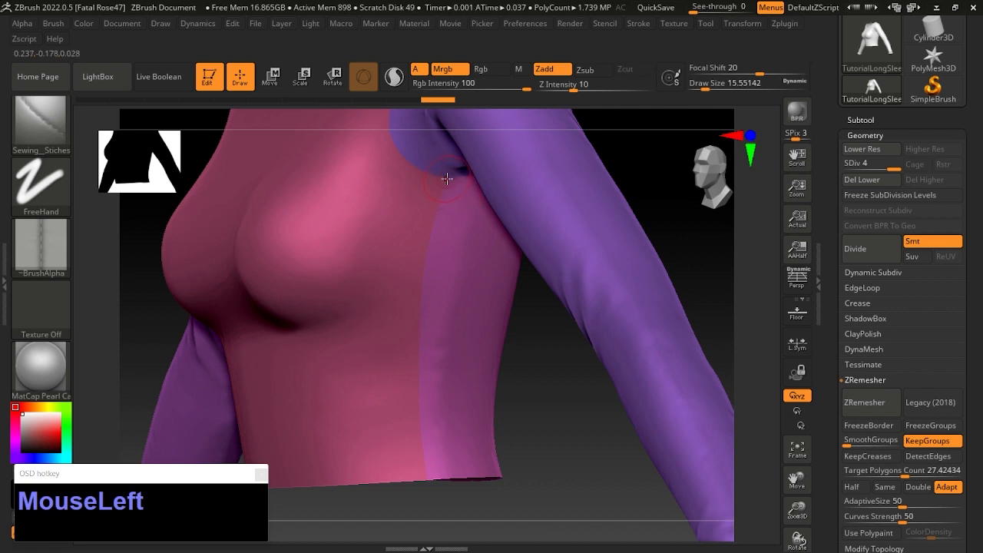
- Stitch the opposite side seam from the armpit down to the hem
left_click_drag(445, 178, 436, 217)
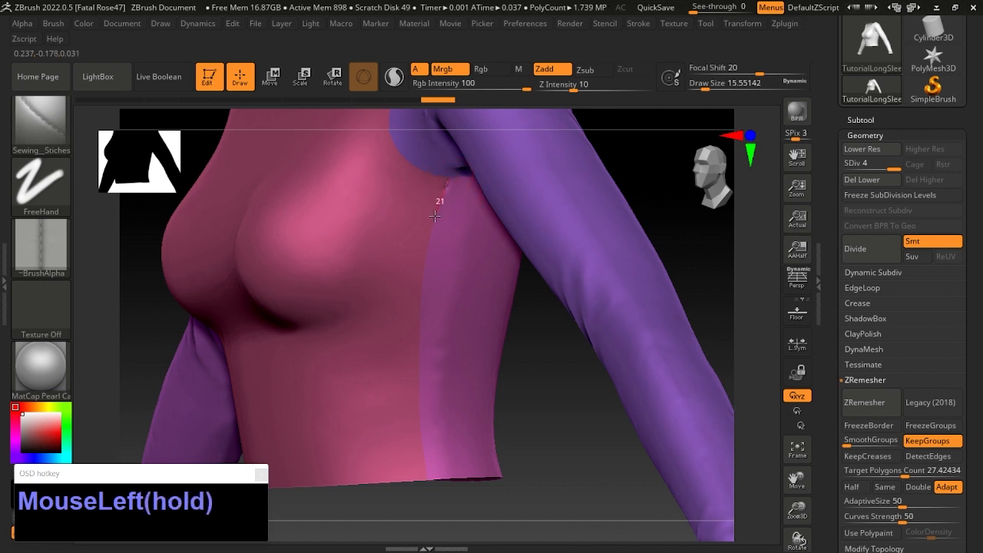
left_click_drag(433, 217, 421, 306)
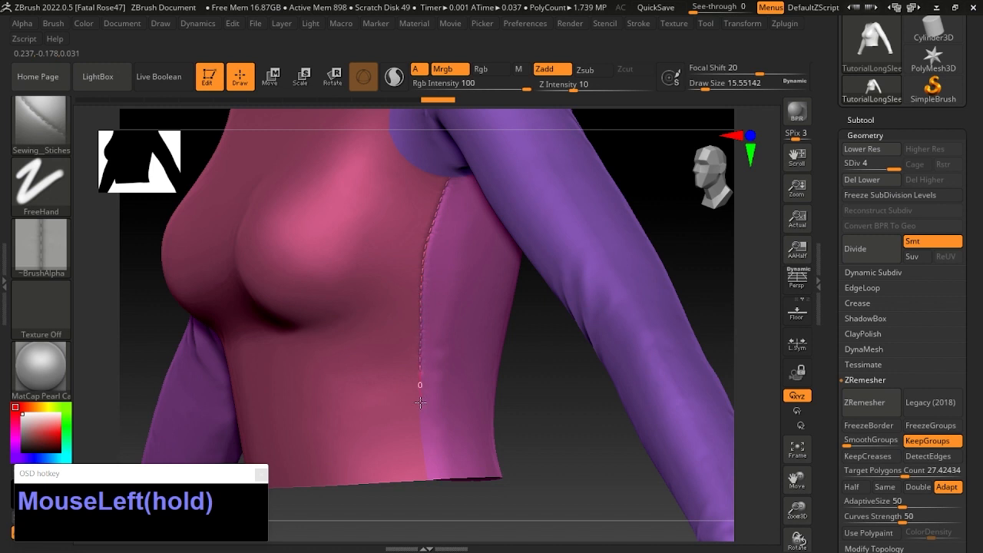
left_click_drag(421, 402, 429, 504)
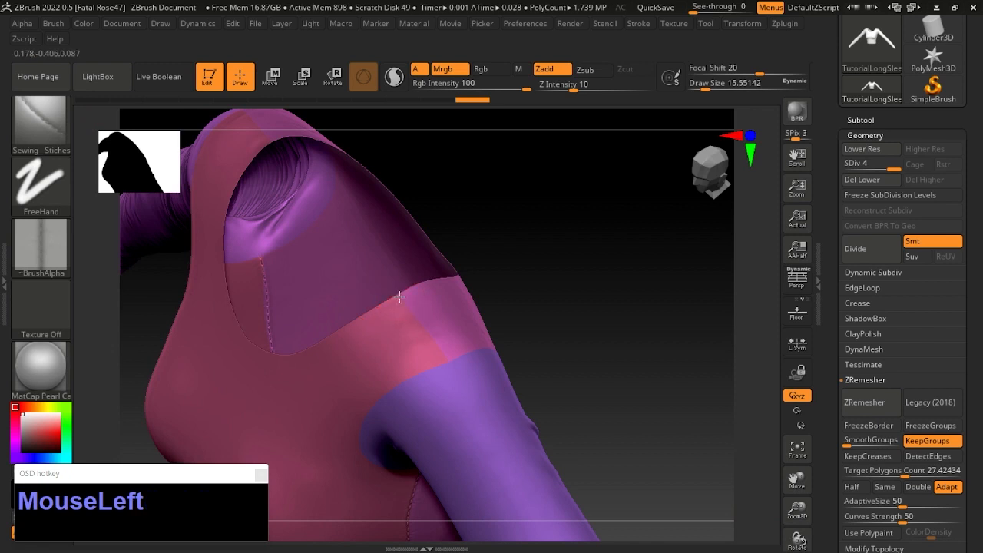
- Stitch around the armhole seam at the shoulder, redoing the first stroke
left_click_drag(400, 294, 442, 365)
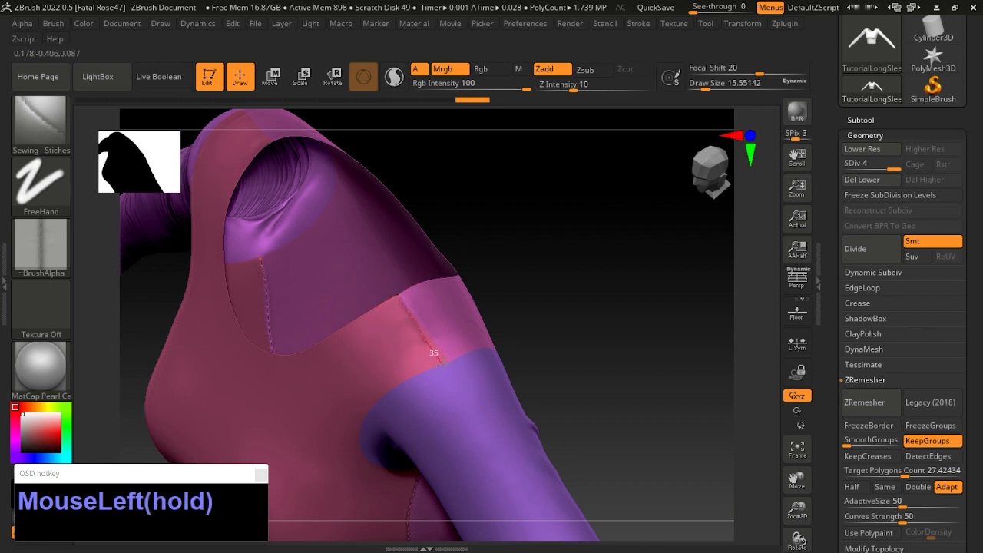
key("ctrl+z")
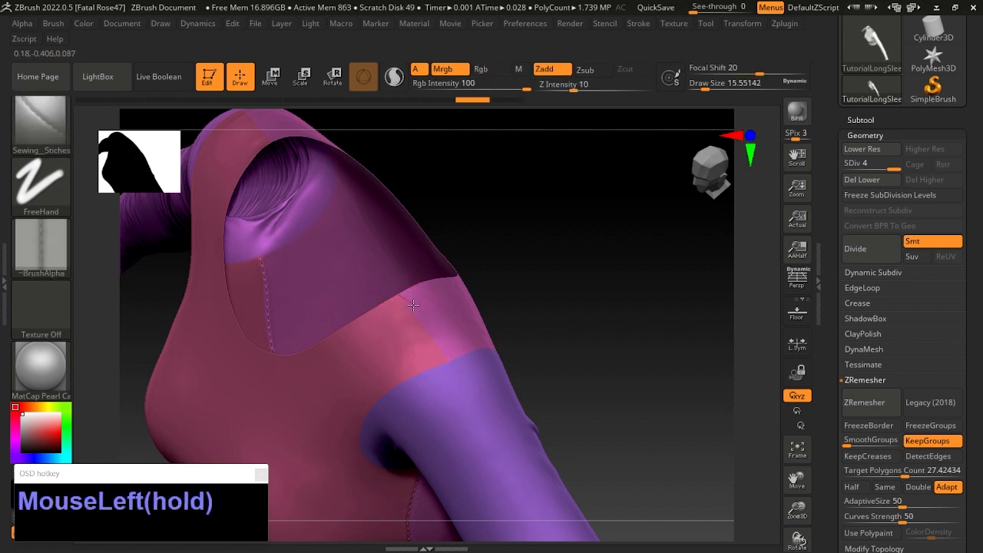
left_click_drag(411, 306, 458, 366)
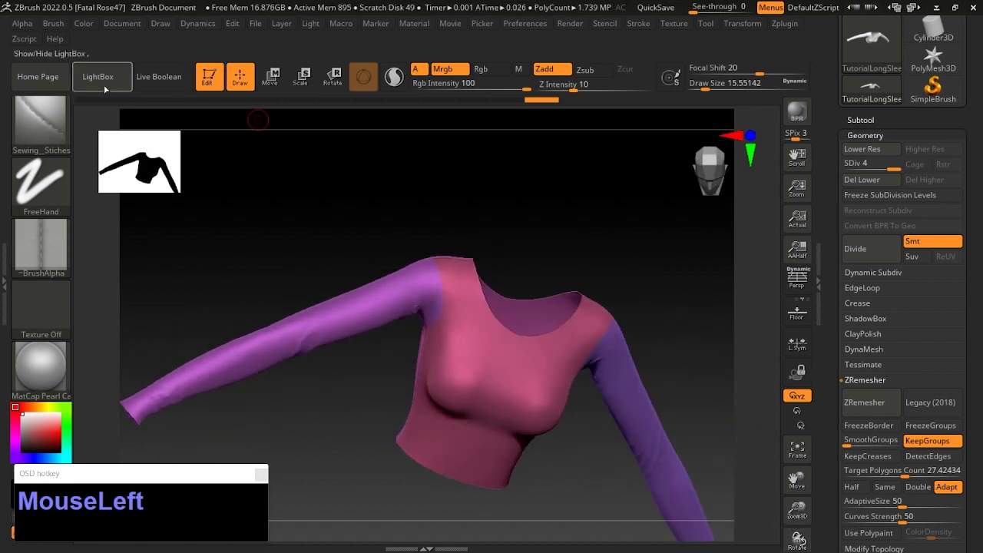
- Stitch along the top of the shoulder seam, redrawing a misplaced stroke
left_click(96, 77)
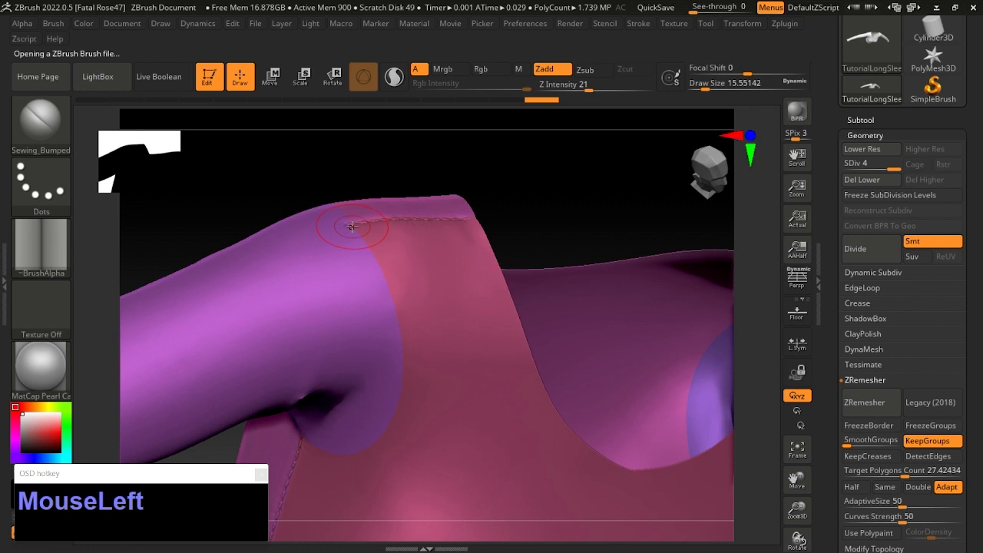
left_click_drag(353, 227, 386, 290)
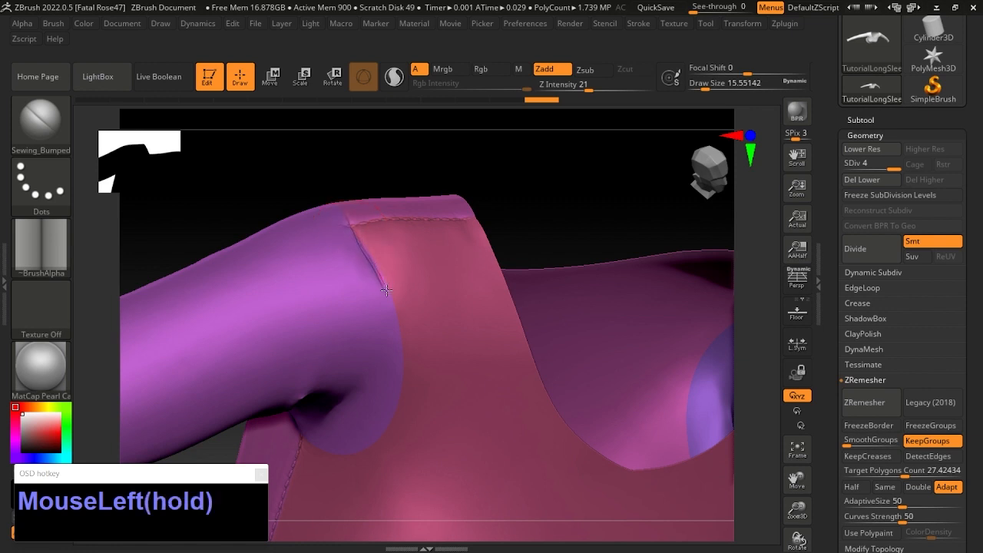
key("ctrl+z")
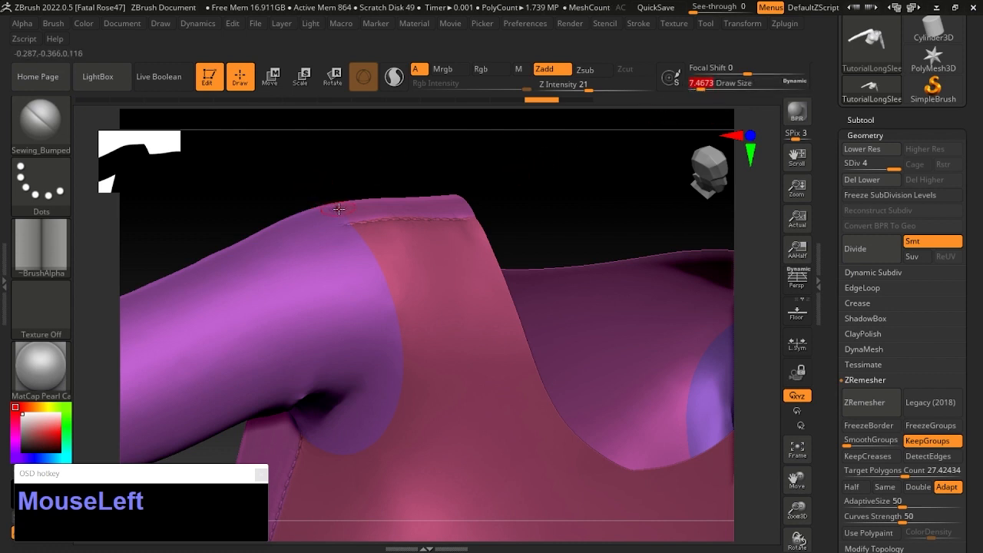
left_click_drag(338, 209, 363, 246)
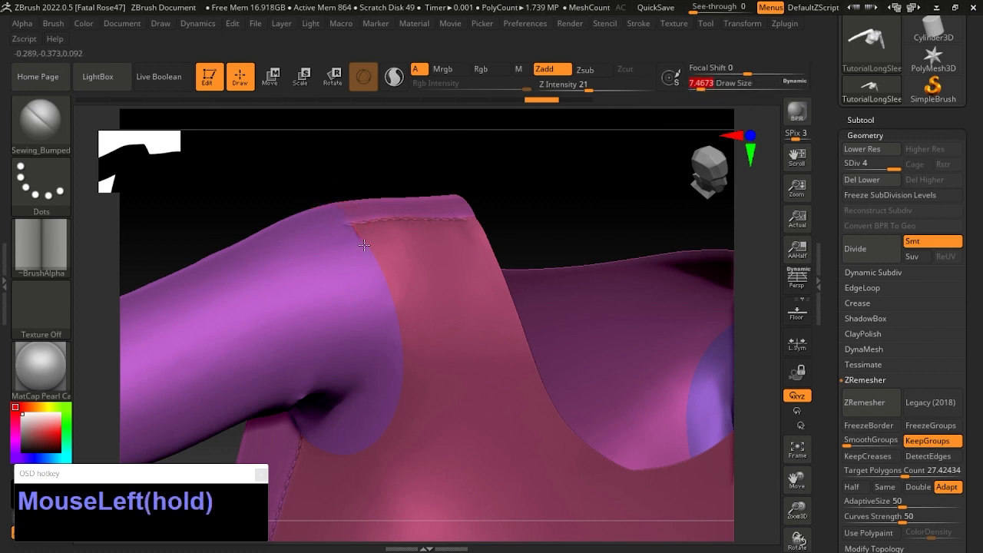
left_click_drag(365, 244, 398, 400)
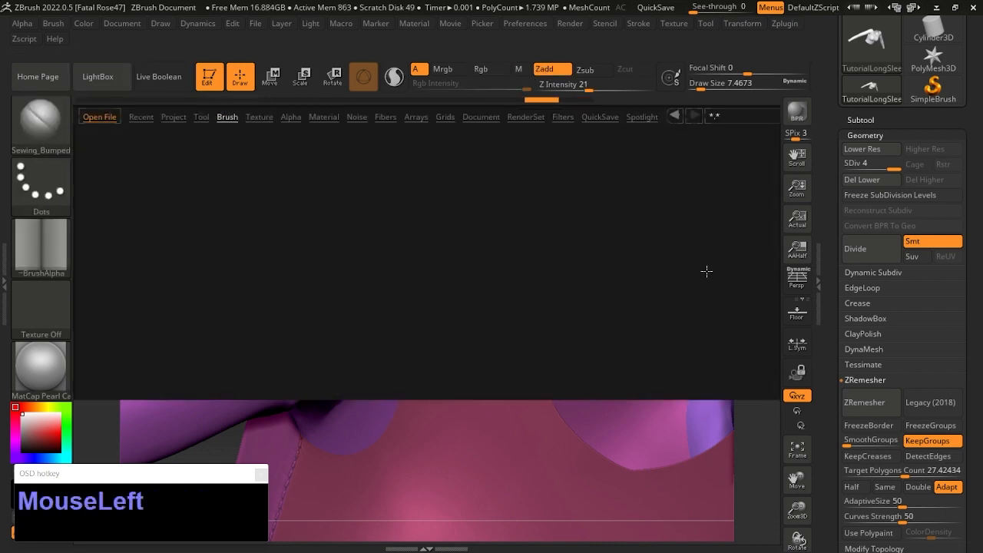
- With another stitch brush, seam the sleeve panel edge down to the underarm curve and reframe the shirt
left_click(228, 117)
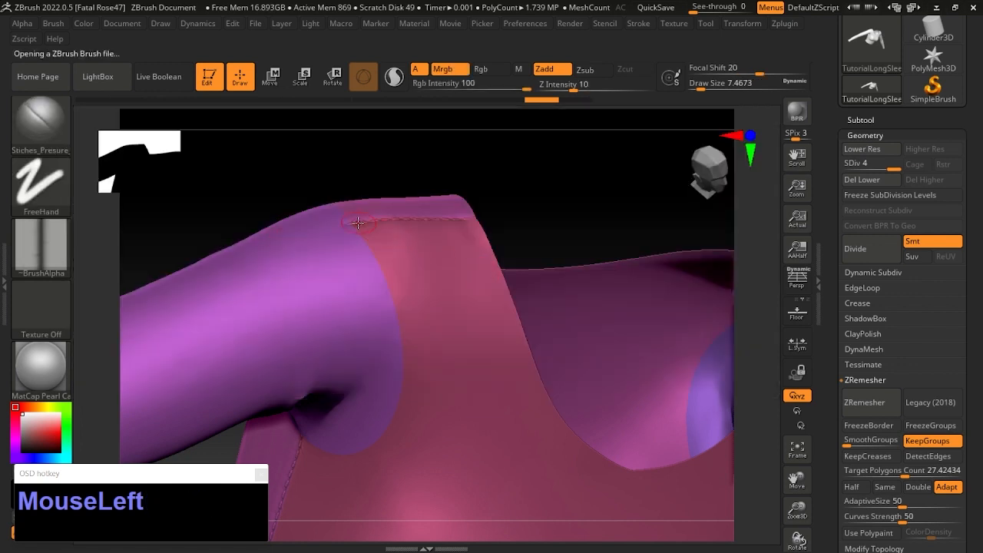
left_click_drag(356, 225, 383, 274)
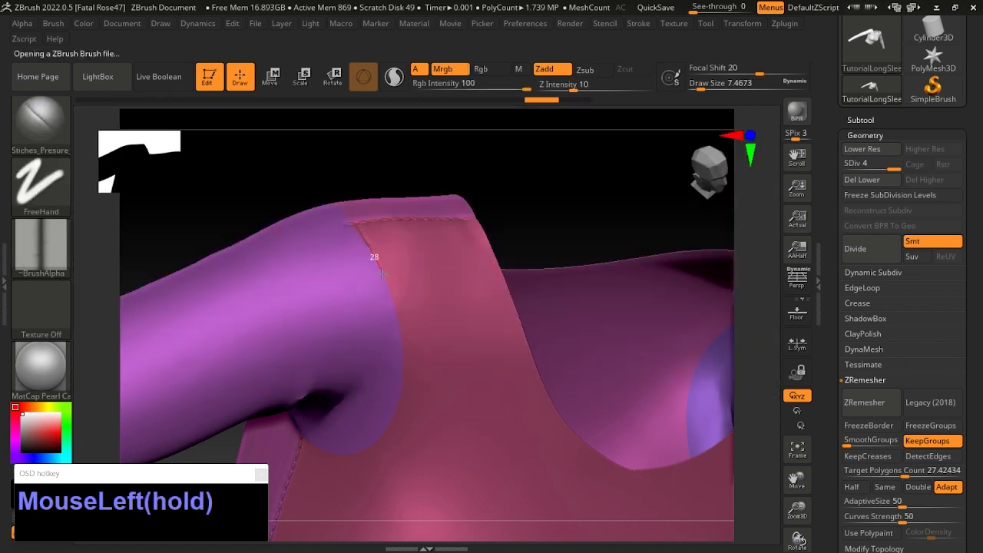
left_click_drag(380, 273, 406, 381)
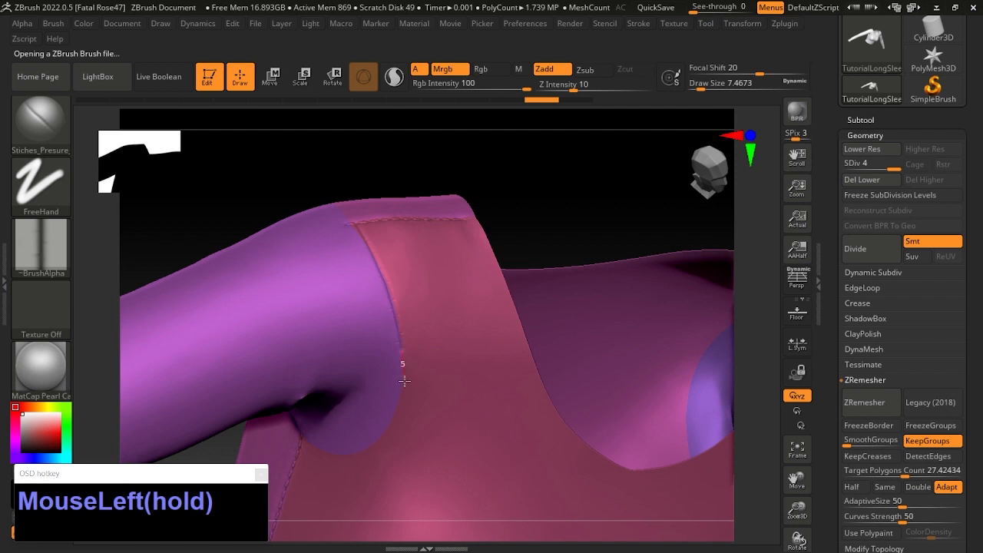
left_click_drag(406, 381, 357, 461)
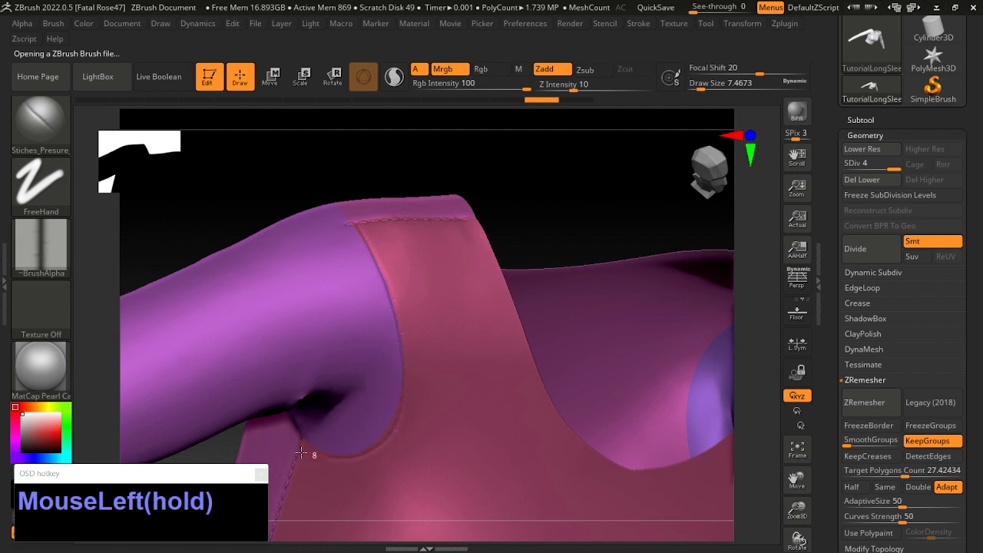
left_click_drag(301, 453, 287, 418)
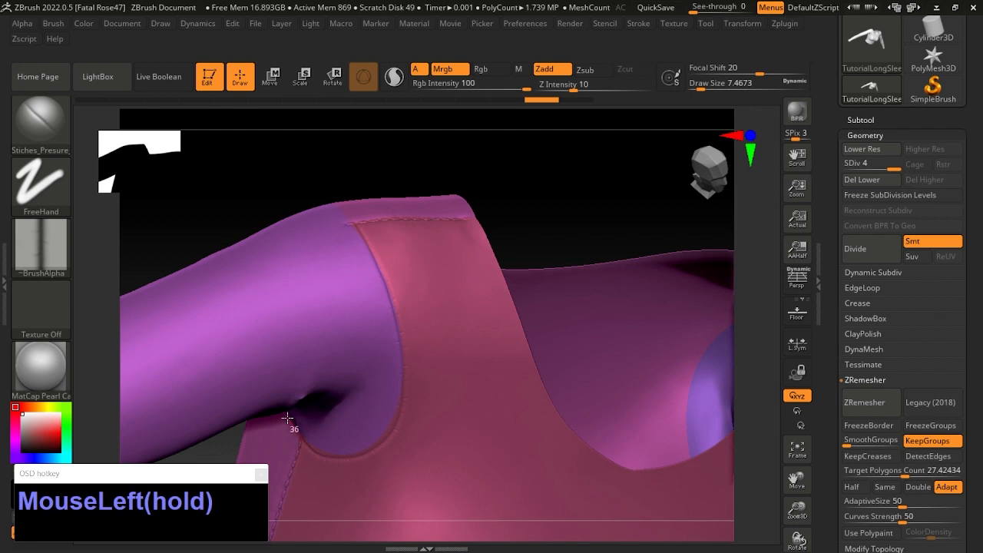
key("shift+f")
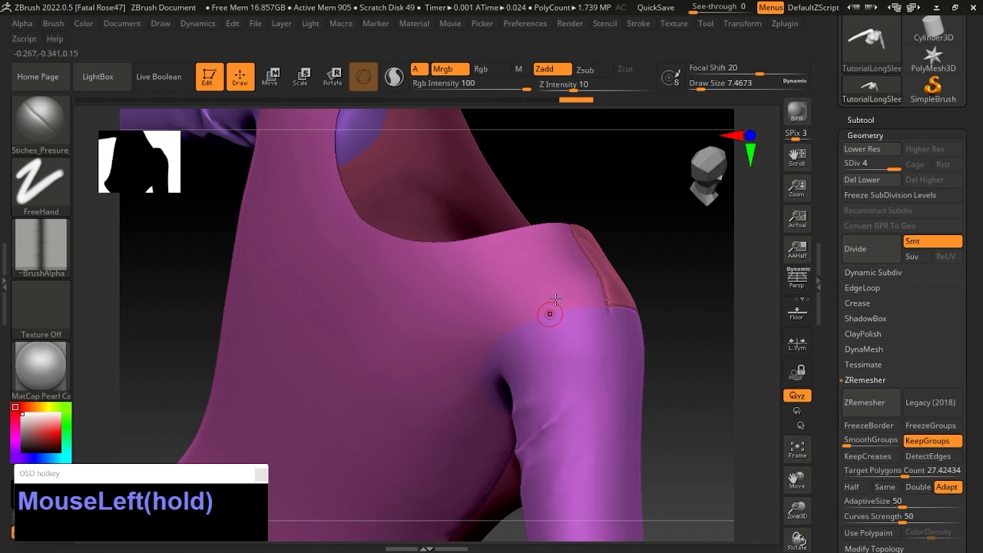
- Sculpt seam lines along the sleeve cap, under the arm and around the collar base
left_click_drag(550, 313, 592, 307)
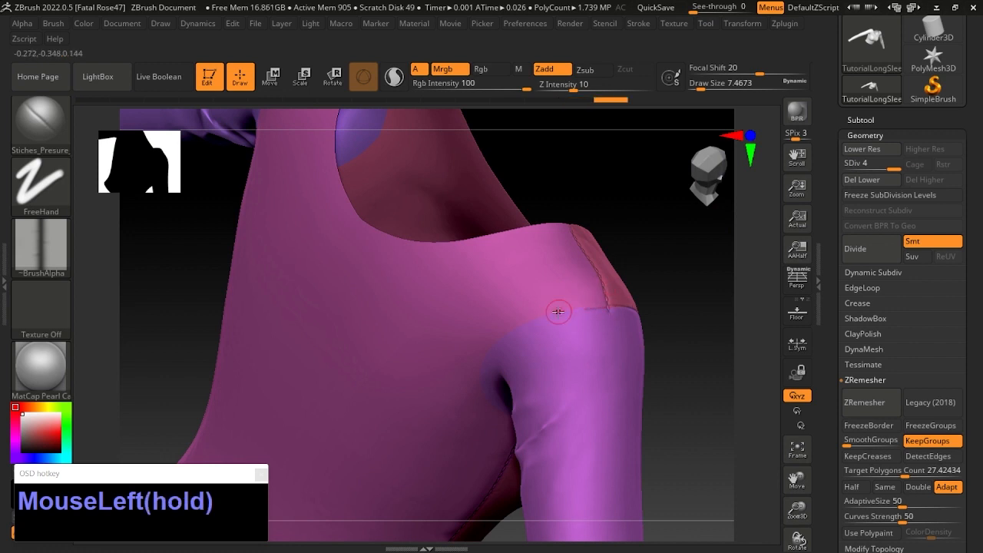
key("ctrl+z")
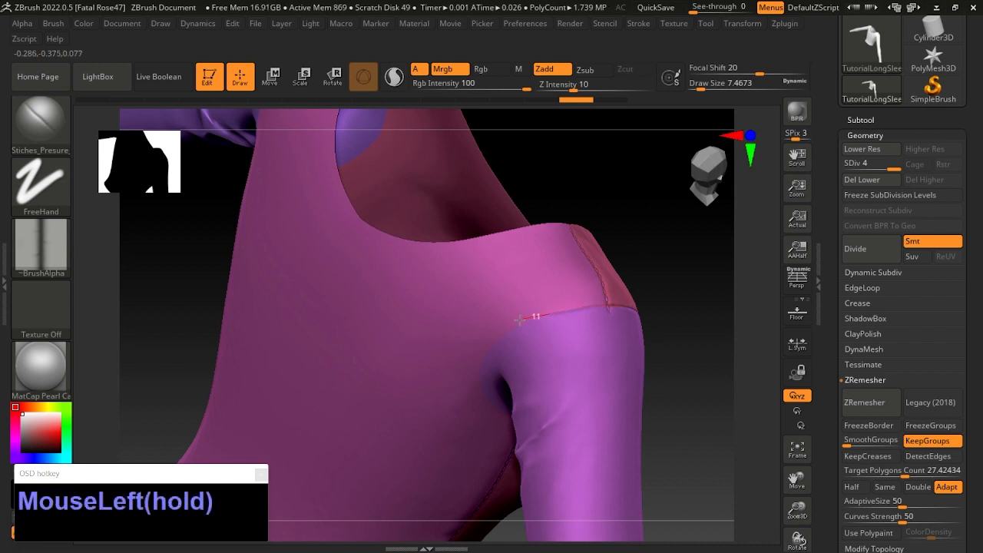
left_click_drag(519, 318, 482, 354)
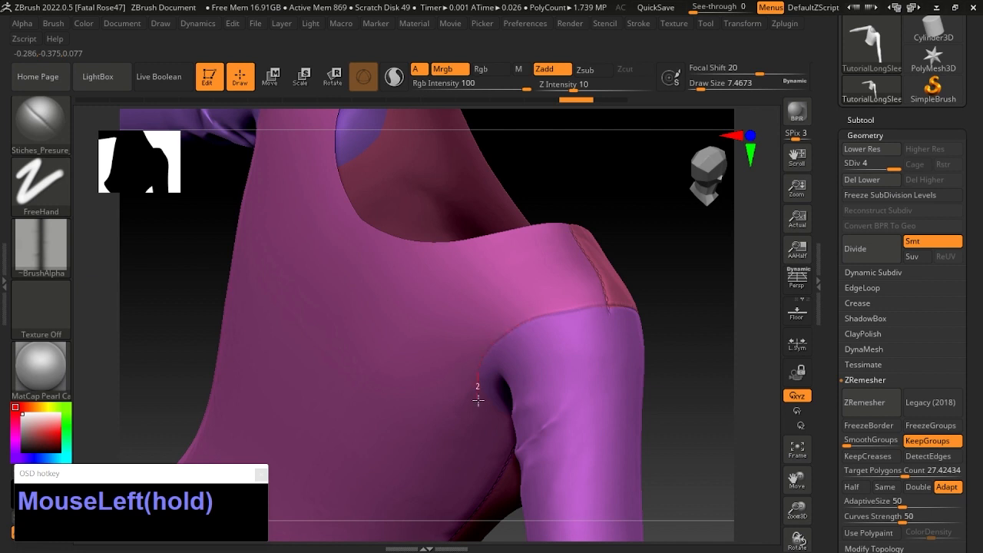
left_click_drag(478, 399, 509, 426)
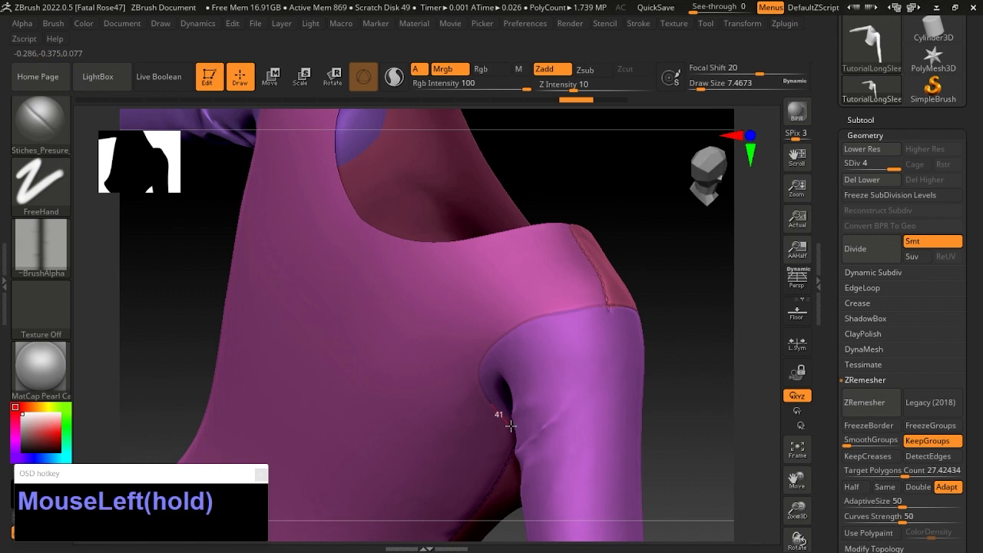
left_click_drag(510, 427, 545, 427)
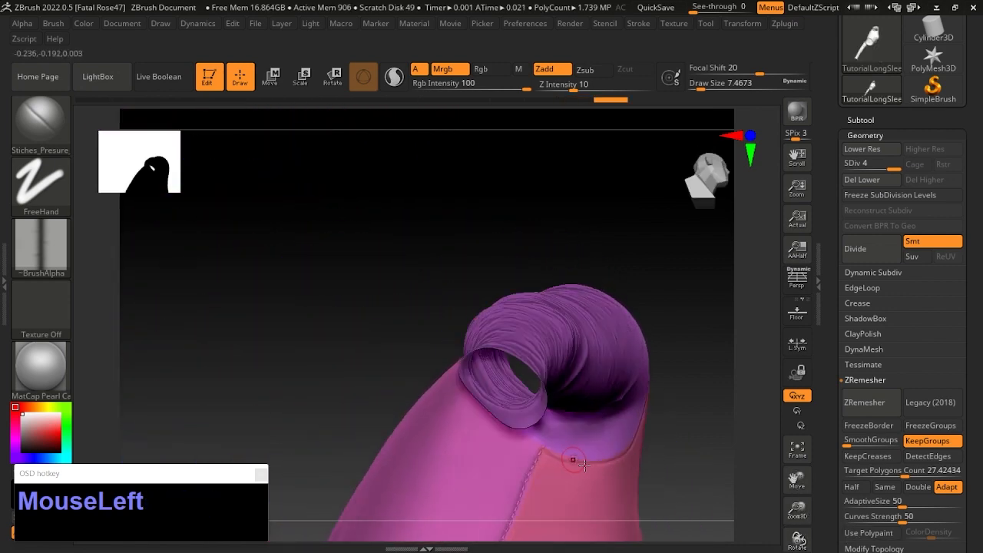
left_click_drag(580, 461, 519, 417)
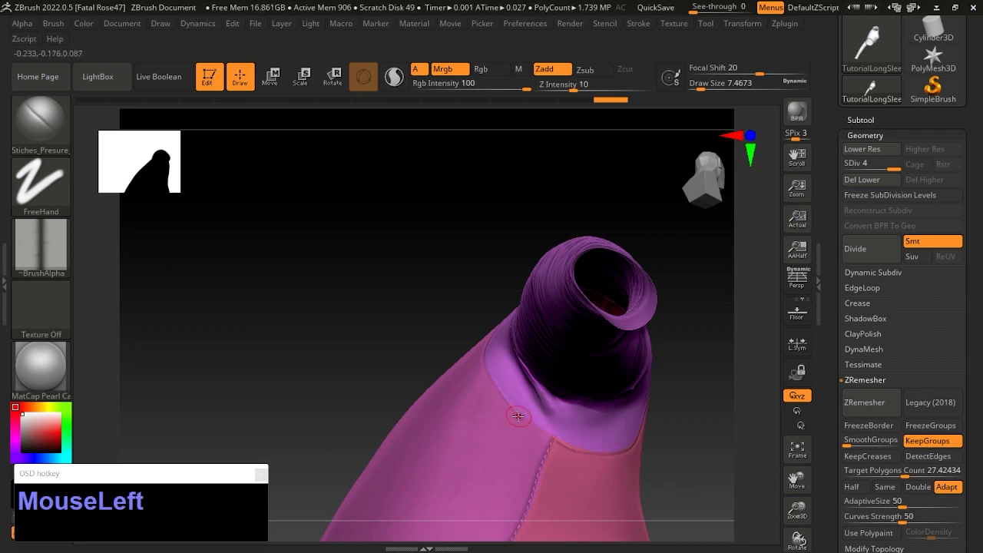
left_click_drag(519, 417, 562, 448)
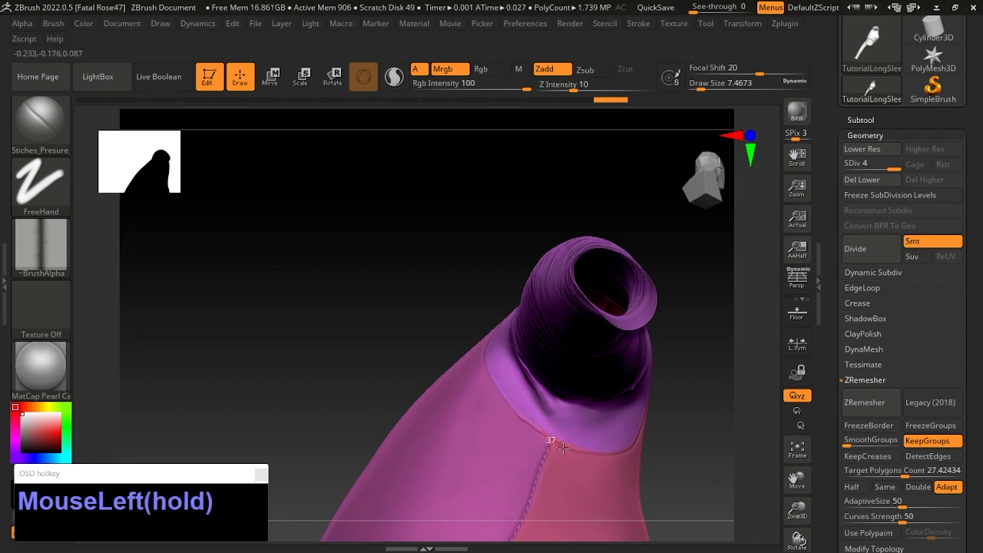
left_click(795, 480)
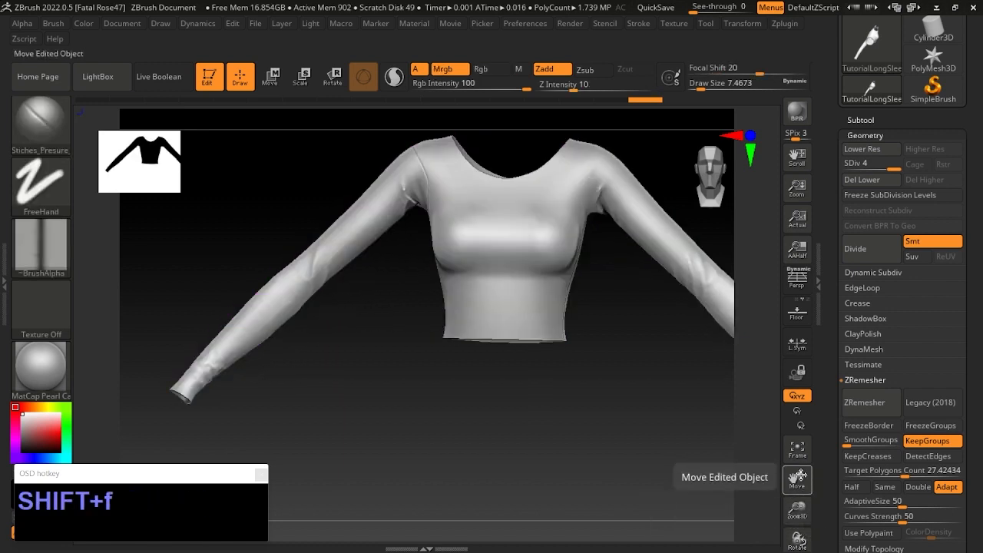
mouse_move(795, 449)
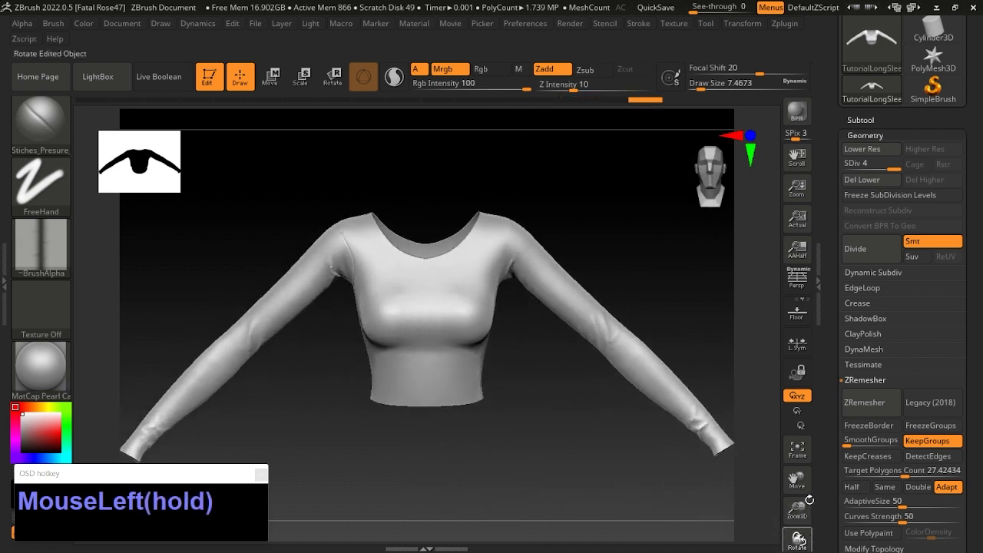
- Undo the last two changes and orbit the grey shirt to inspect the seams from the side
key("ctrl+z")
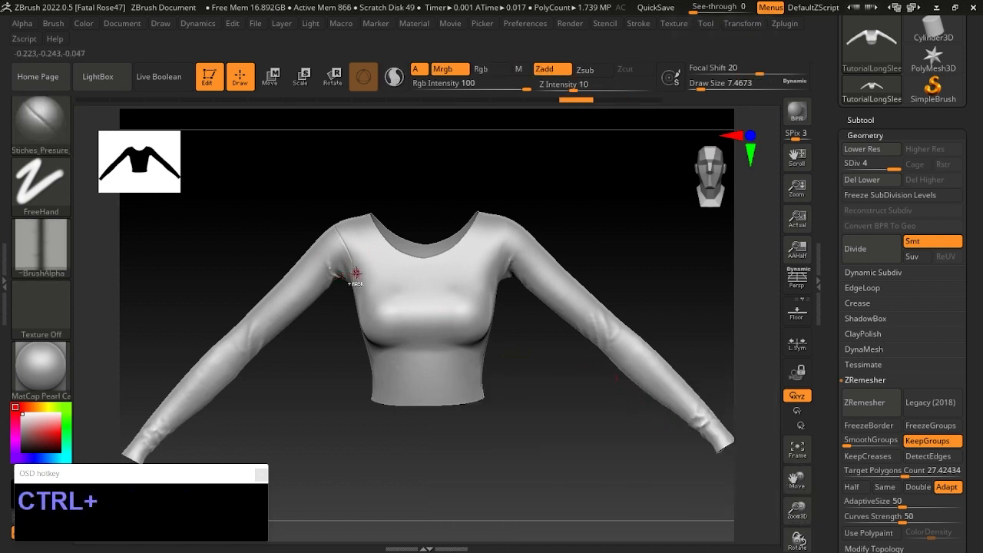
key("ctrl+z")
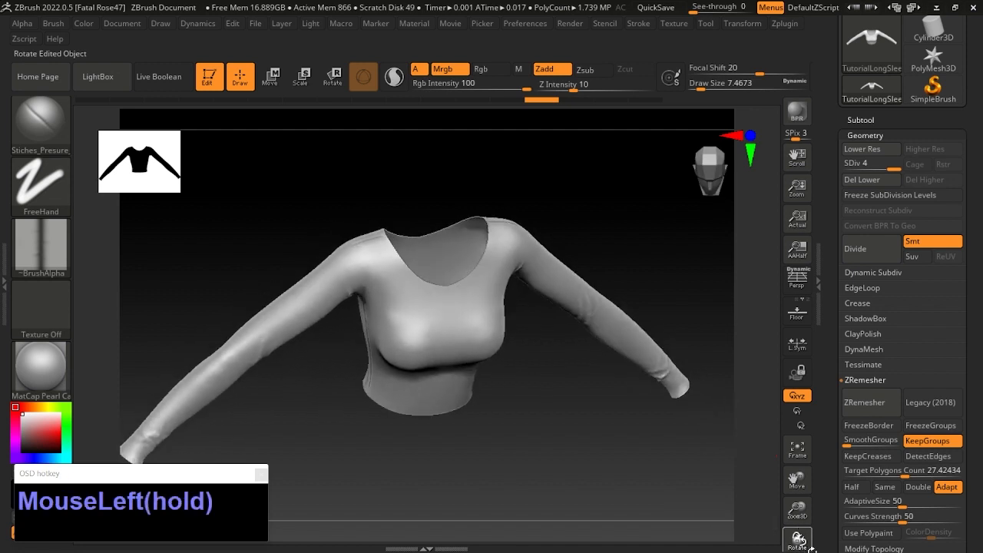
left_click_drag(423, 307, 430, 300)
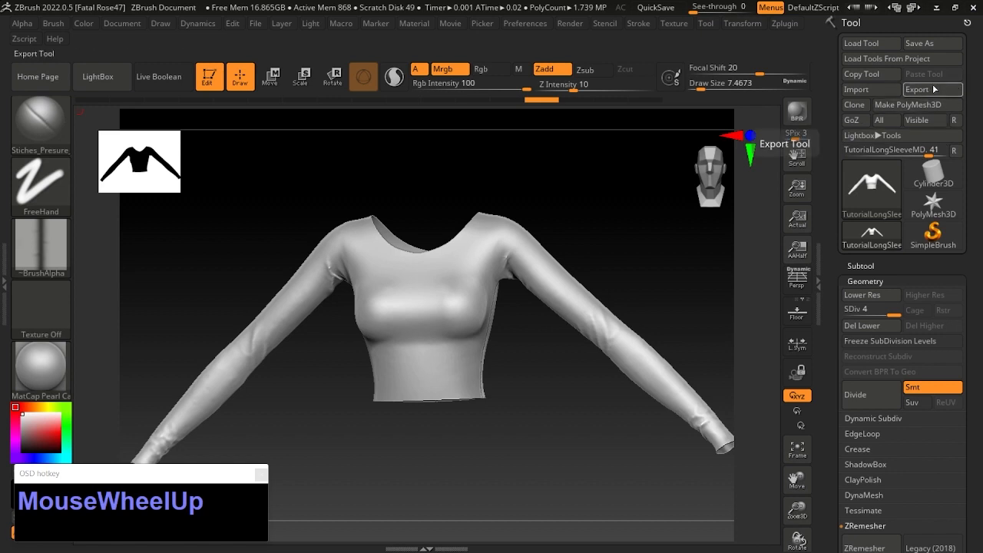
- Export the high-poly shirt as TutorialLongSleeveHP.obj into the TutorialLongSleeve folder
left_click(927, 89)
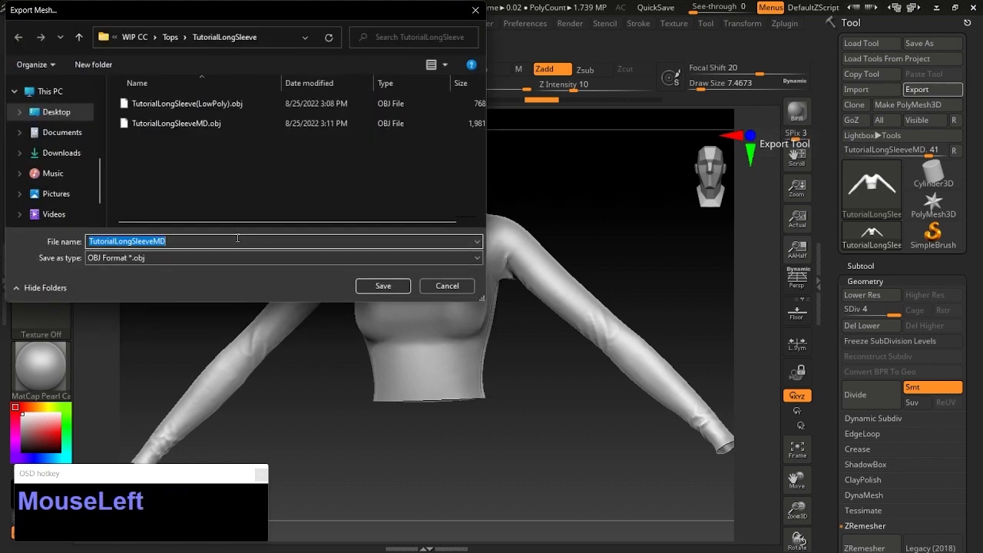
key("backspace")
type("HP")
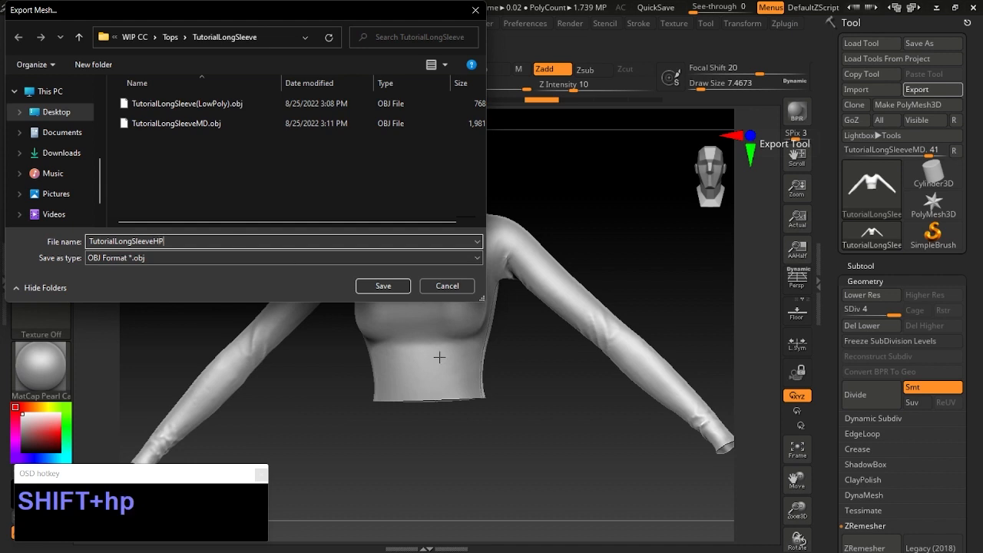
left_click(382, 284)
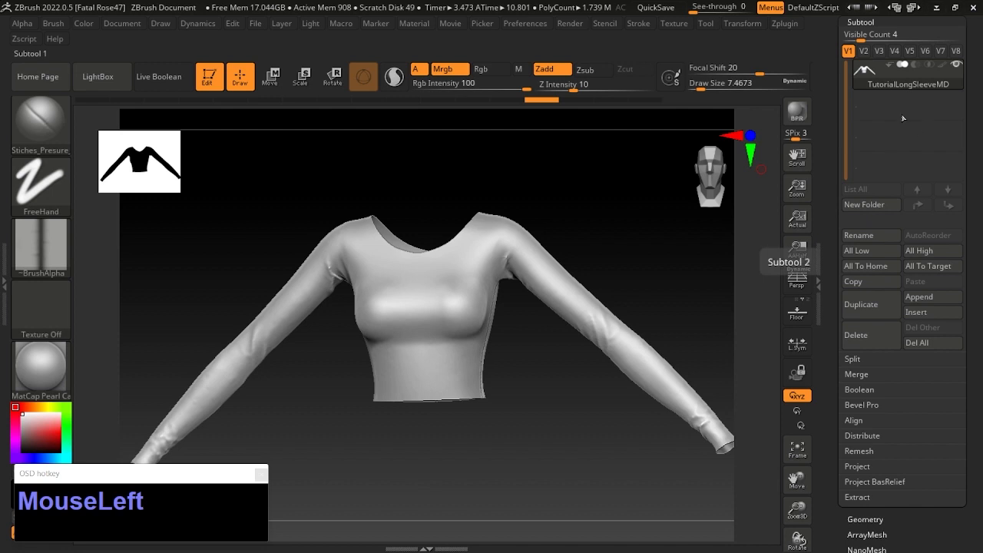
mouse_move(860, 304)
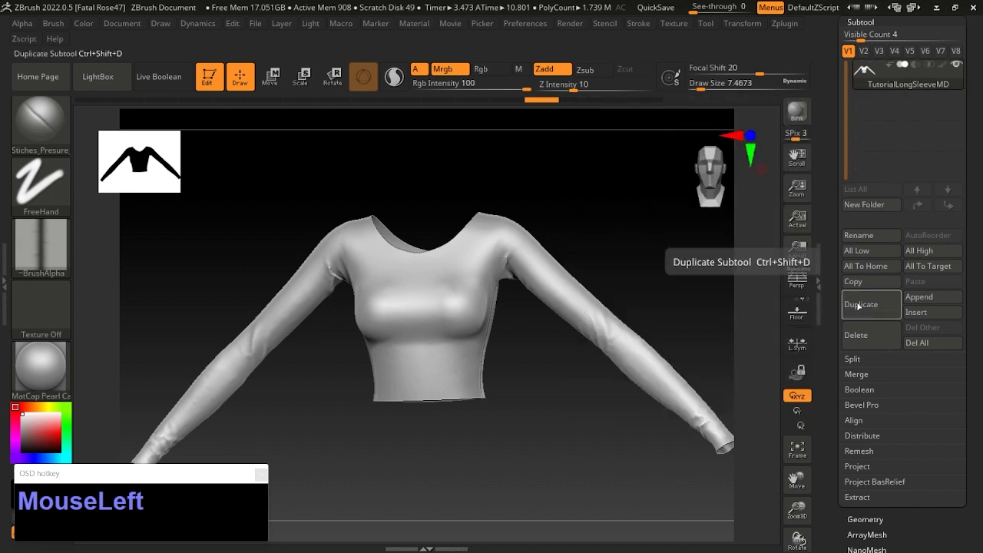
- Duplicate the shirt subtool as TutorialLongSleeveMD1 and select the new copy
left_click(860, 304)
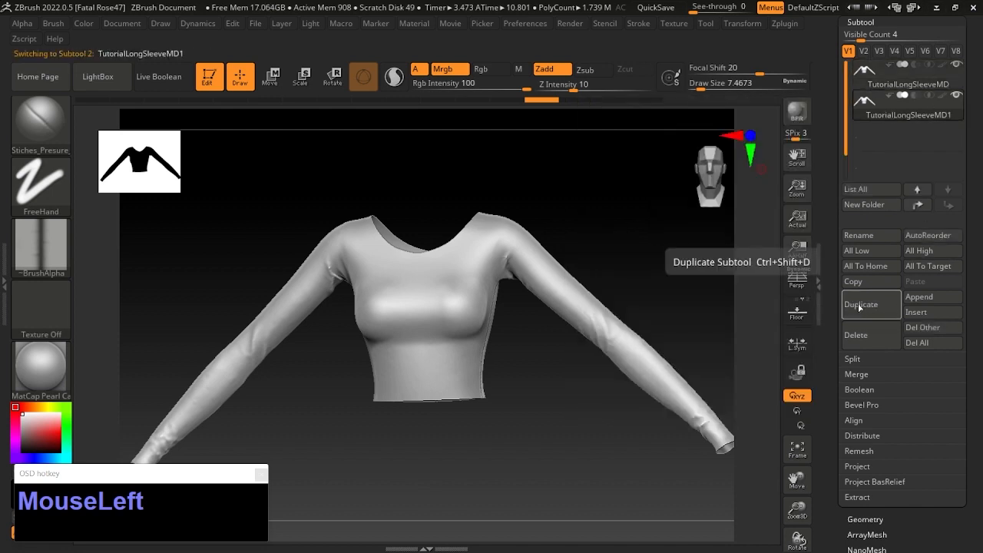
left_click(860, 304)
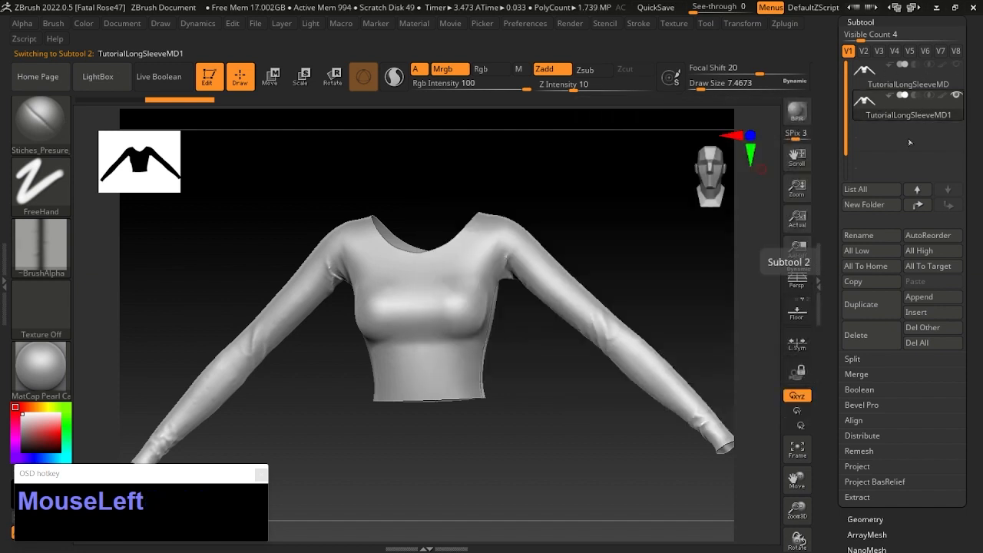
scroll("up", 3)
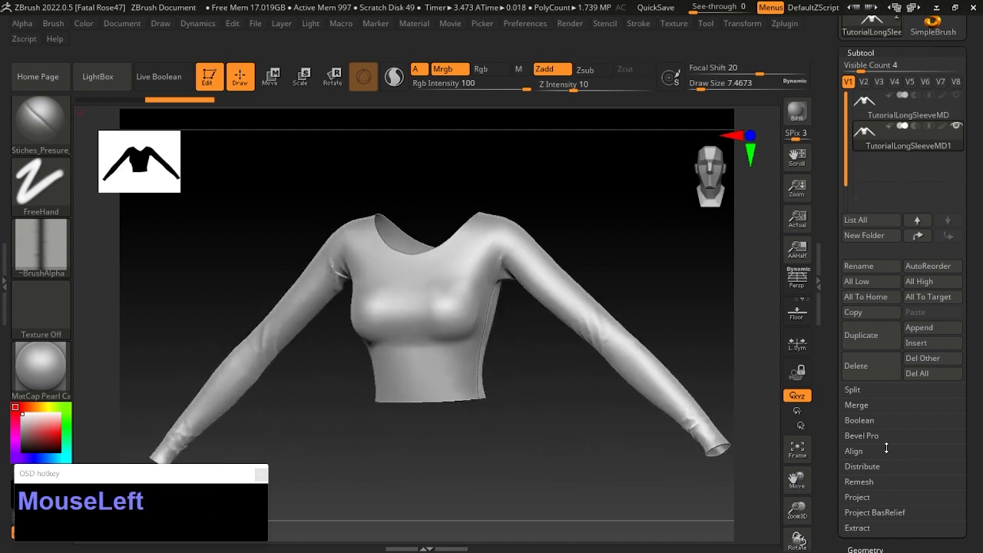
scroll("down", 3)
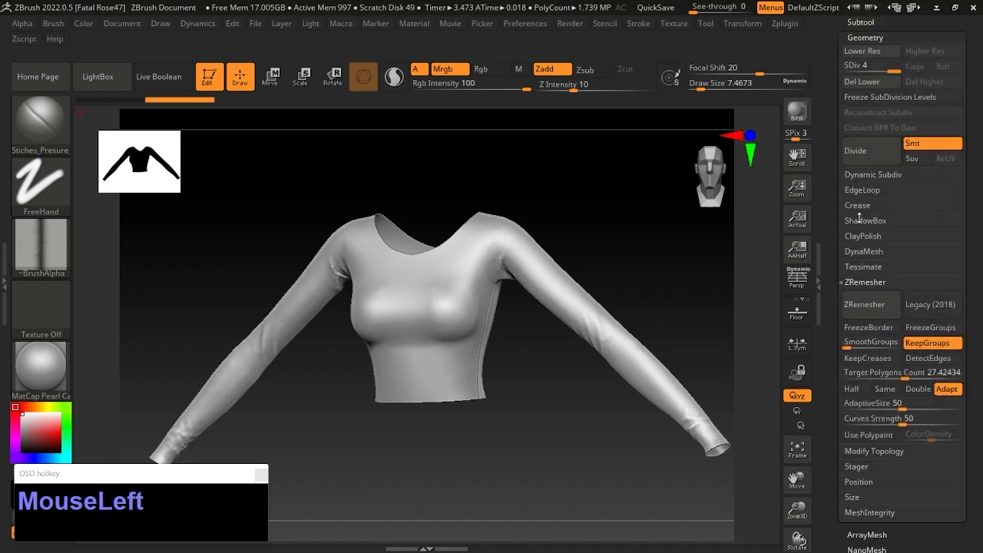
mouse_move(917, 388)
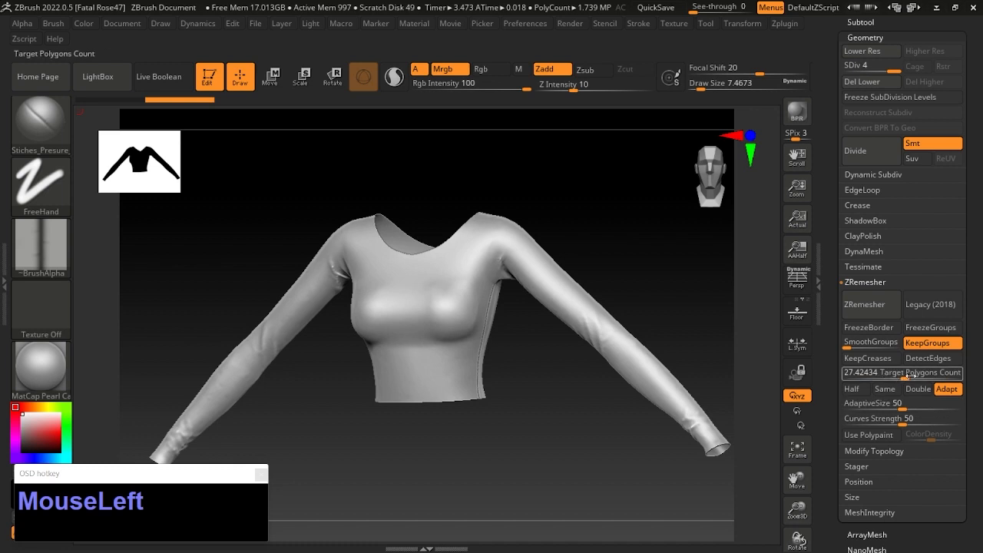
- ZRemesh the shirt copy with a target of about 4K polygons into a clean low-poly mesh
left_click_drag(906, 373, 852, 373)
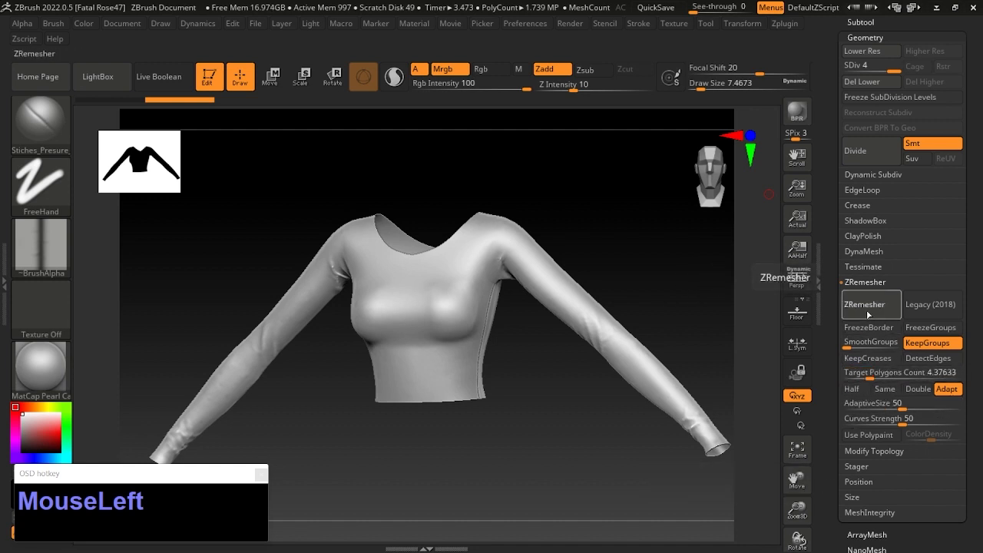
left_click(869, 304)
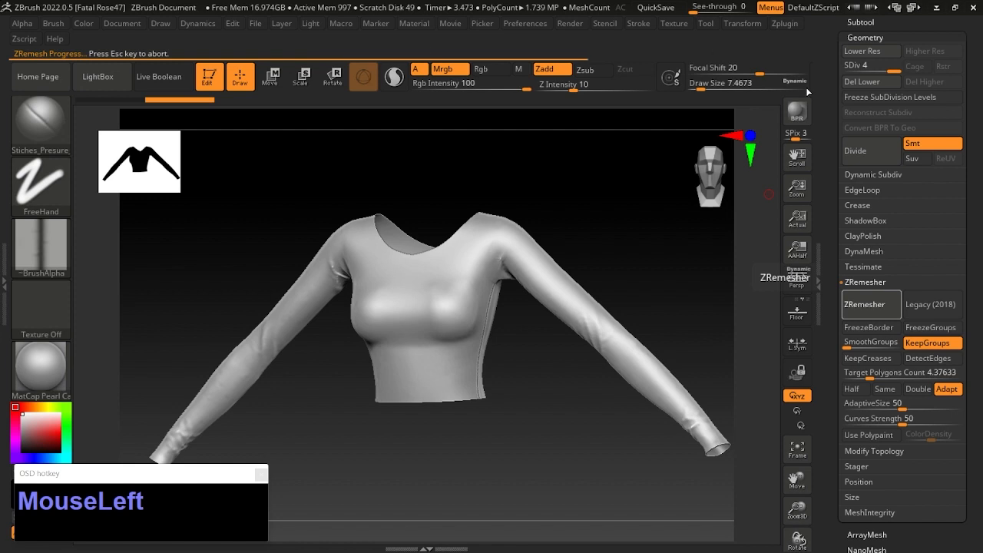
left_click(869, 304)
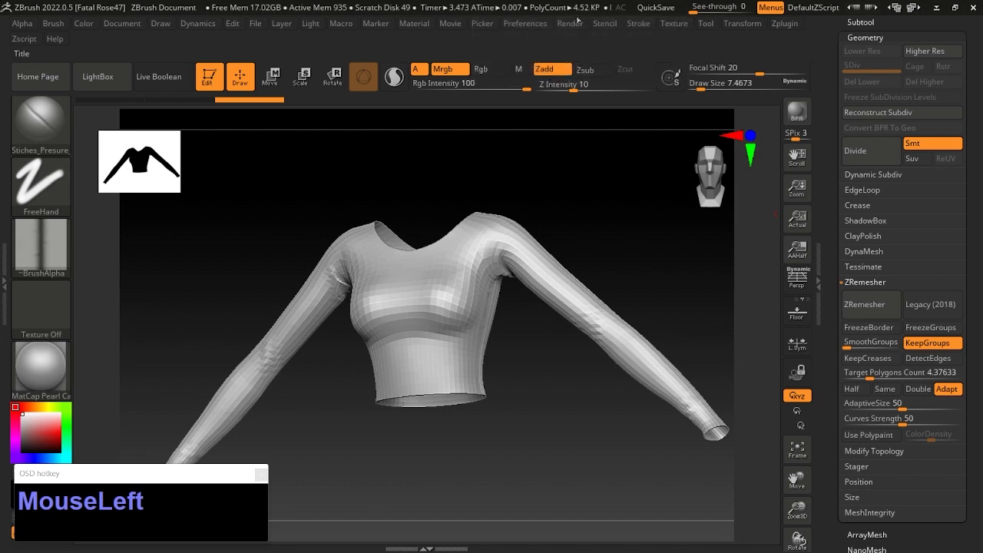
- Unwrap the low-poly shirt with UV Master into four polygroup islands, flatten to check, then unflatten
left_click(742, 23)
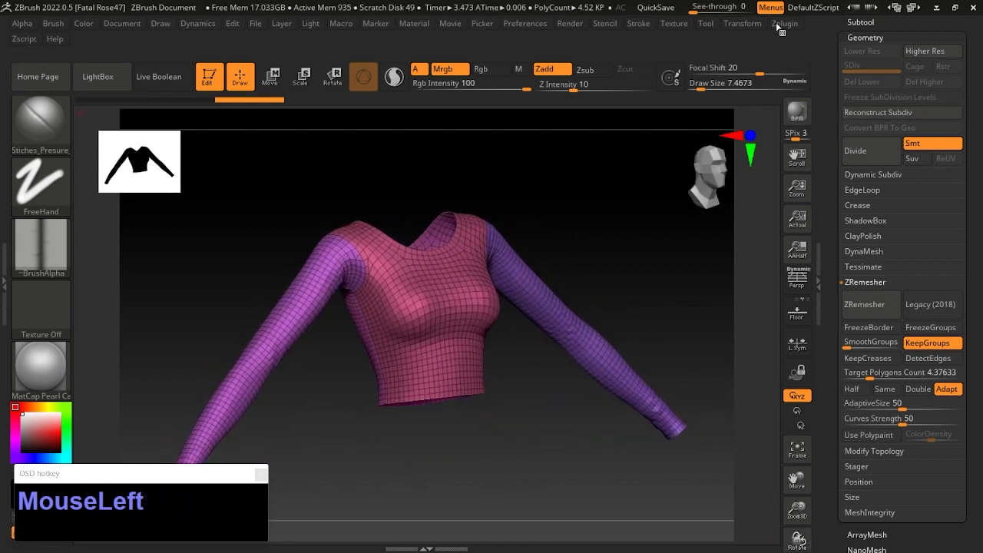
left_click(783, 24)
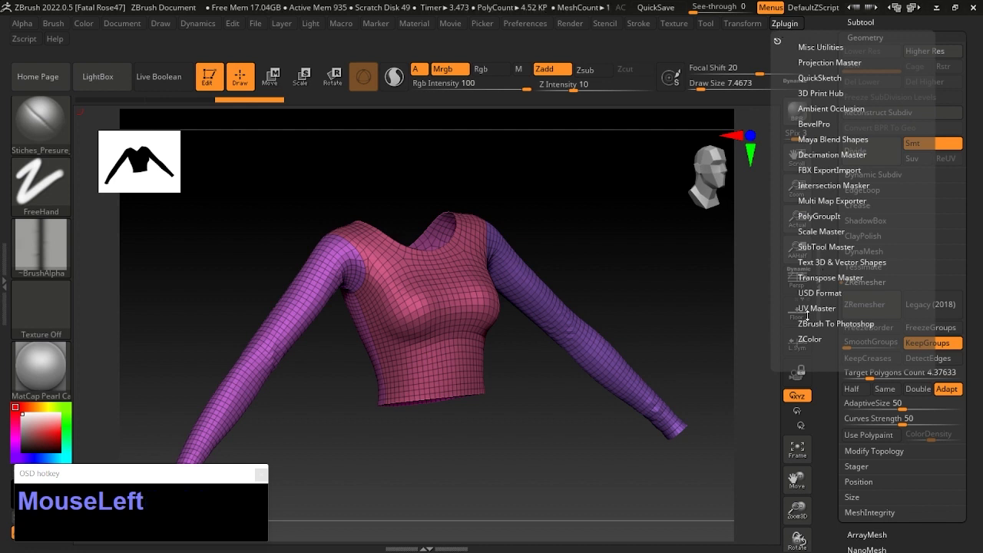
left_click(805, 307)
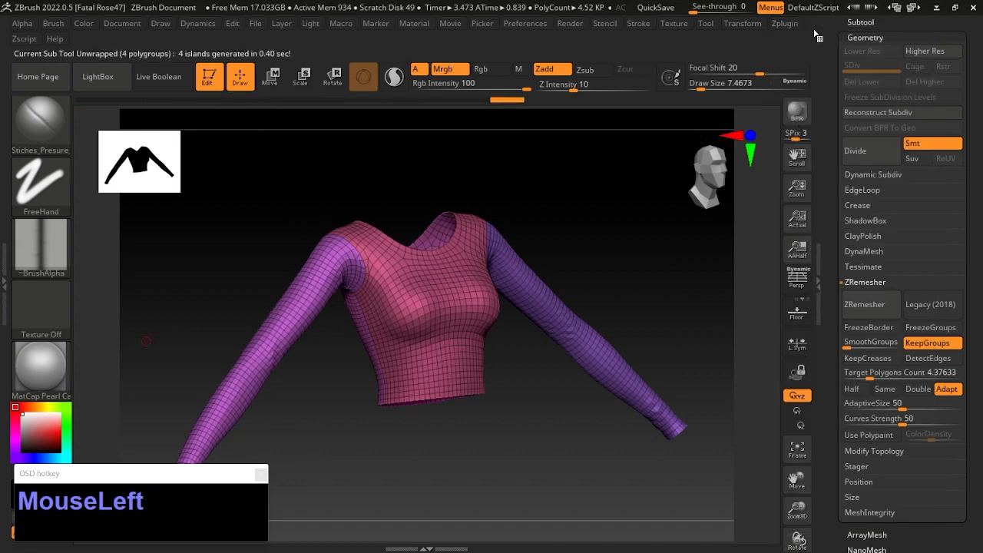
left_click(783, 24)
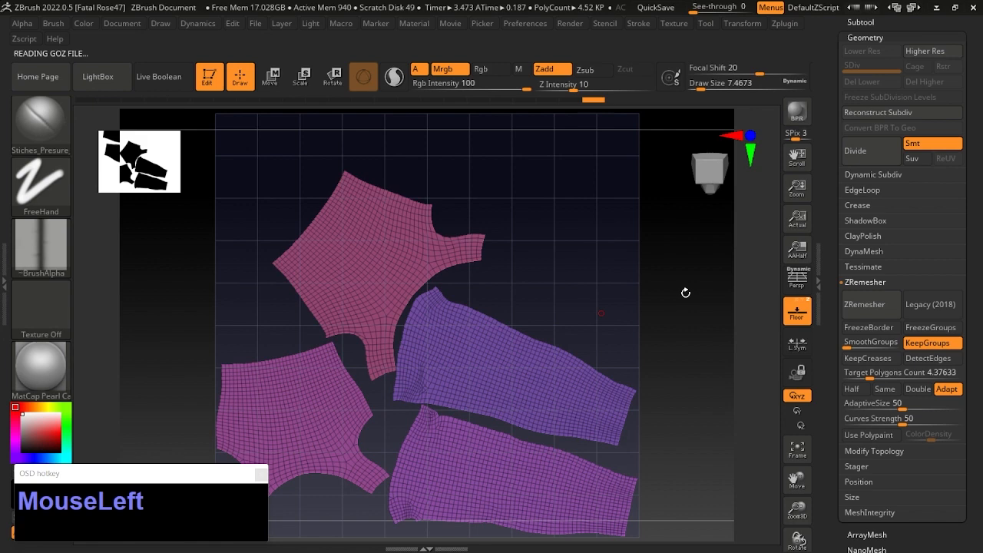
left_click(784, 23)
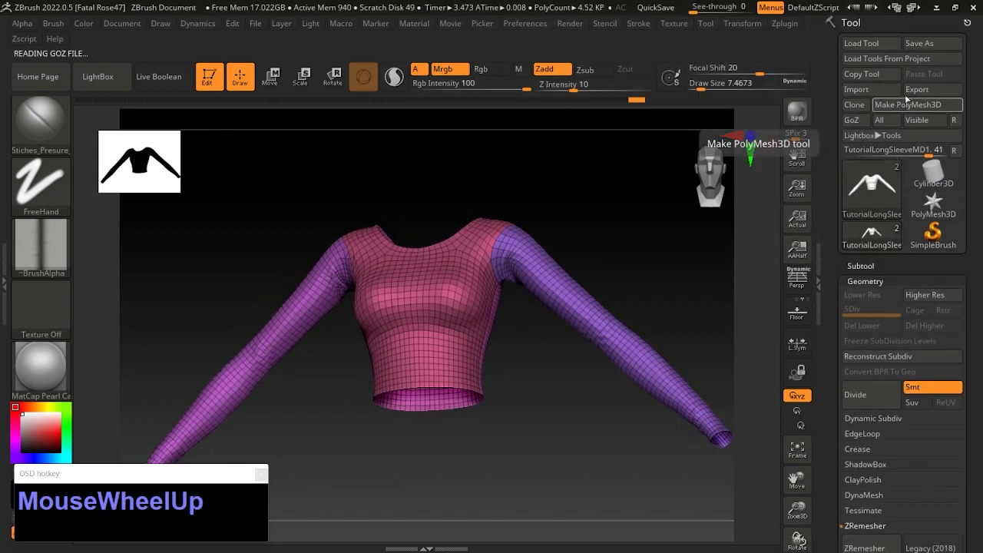
- Export the unwrapped low-poly shirt as TutorialLongSleeveLP.obj
left_click(917, 90)
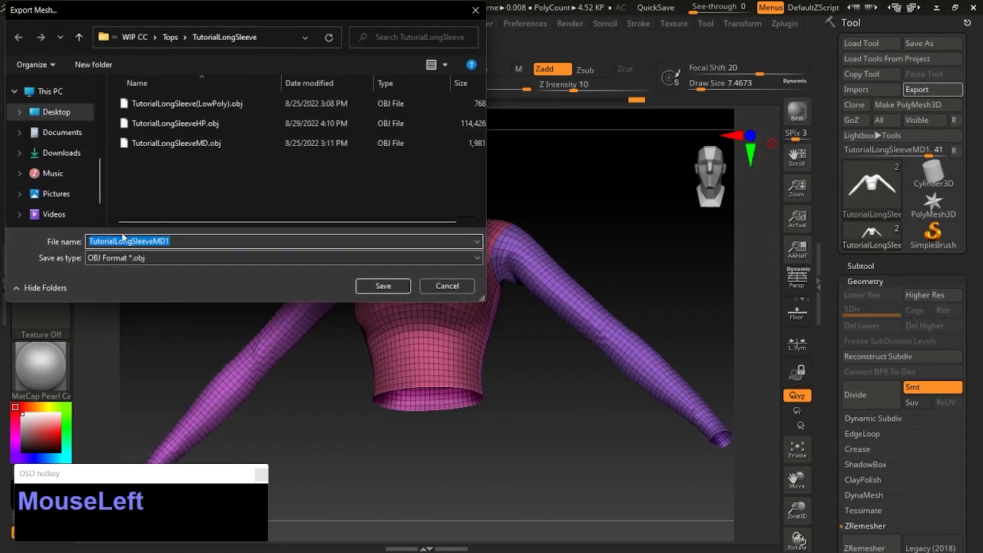
key("Backspace")
type("LP")
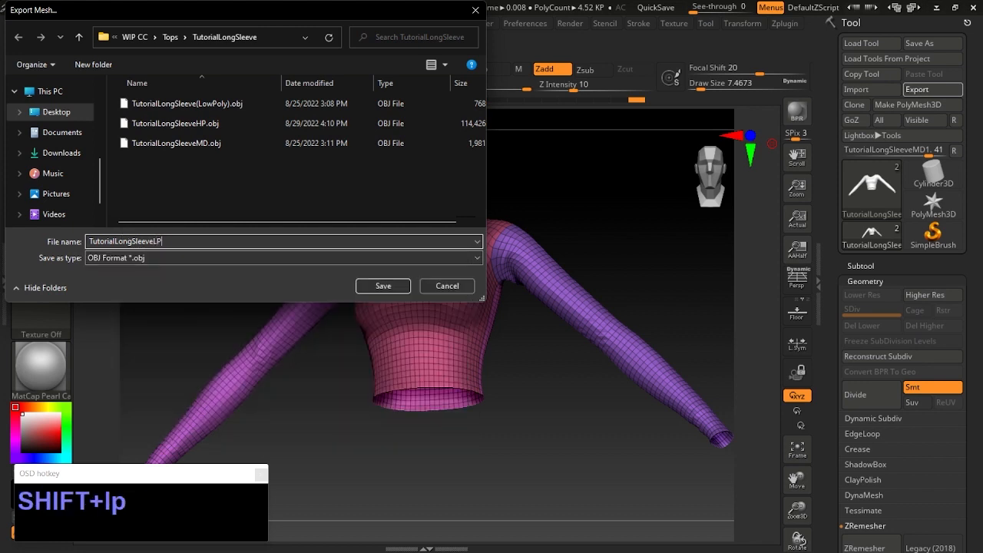
left_click(382, 285)
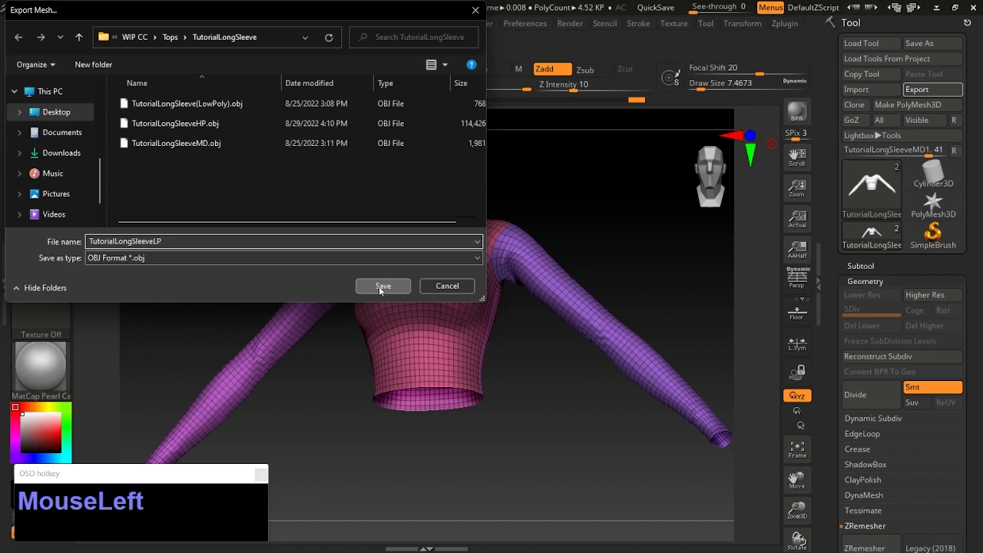